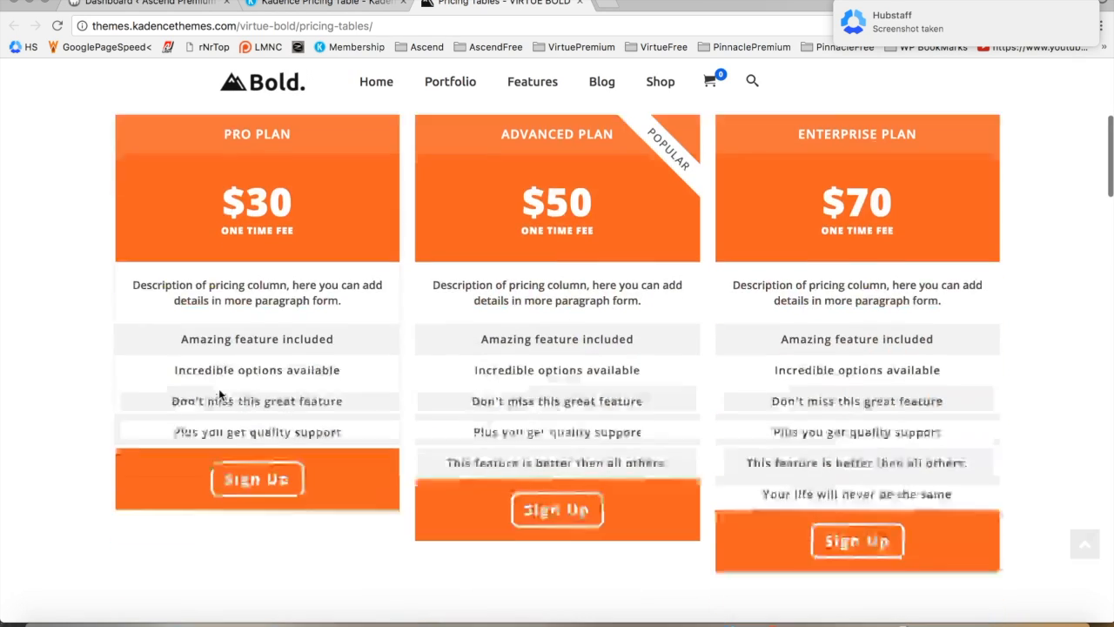
Return to the local WordPress admin dashboard from the page being read
scroll(down, 3)
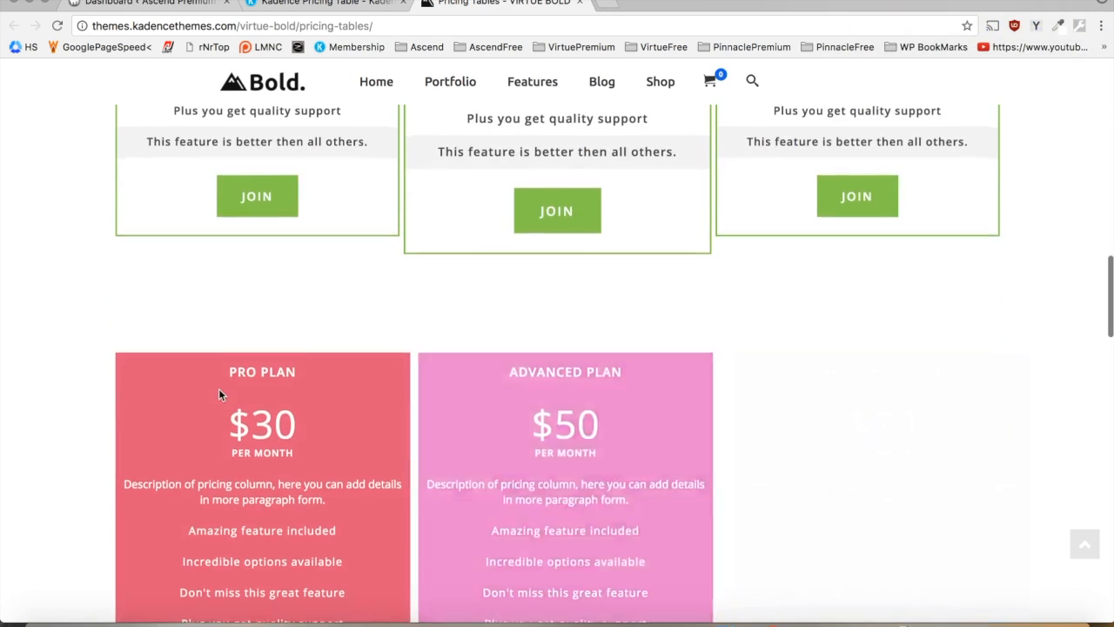
scroll(down, 3)
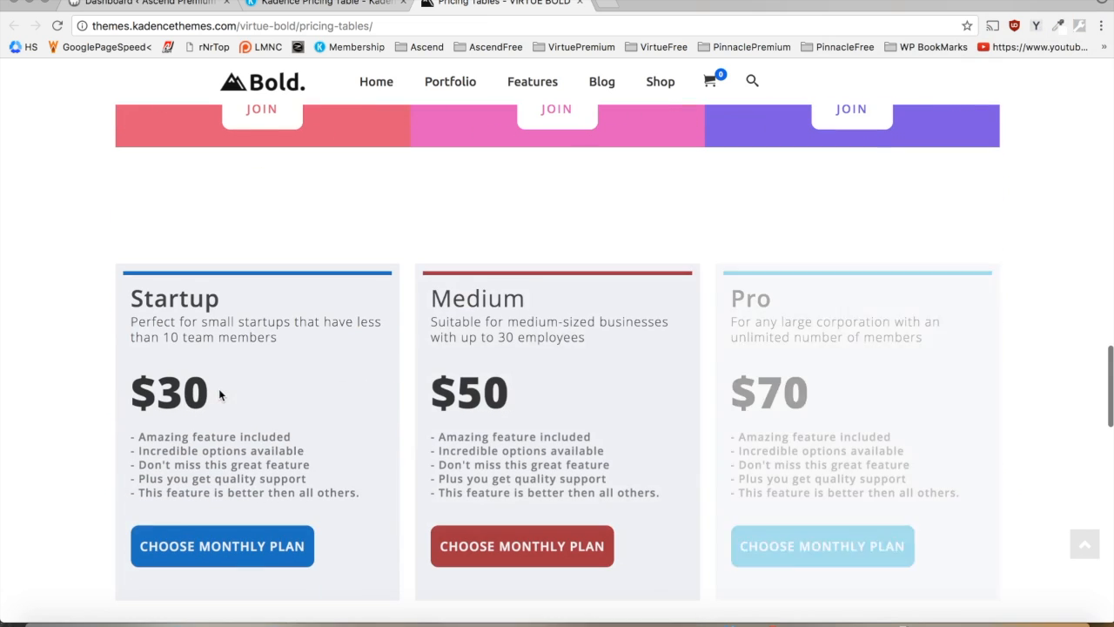
scroll(down, 3)
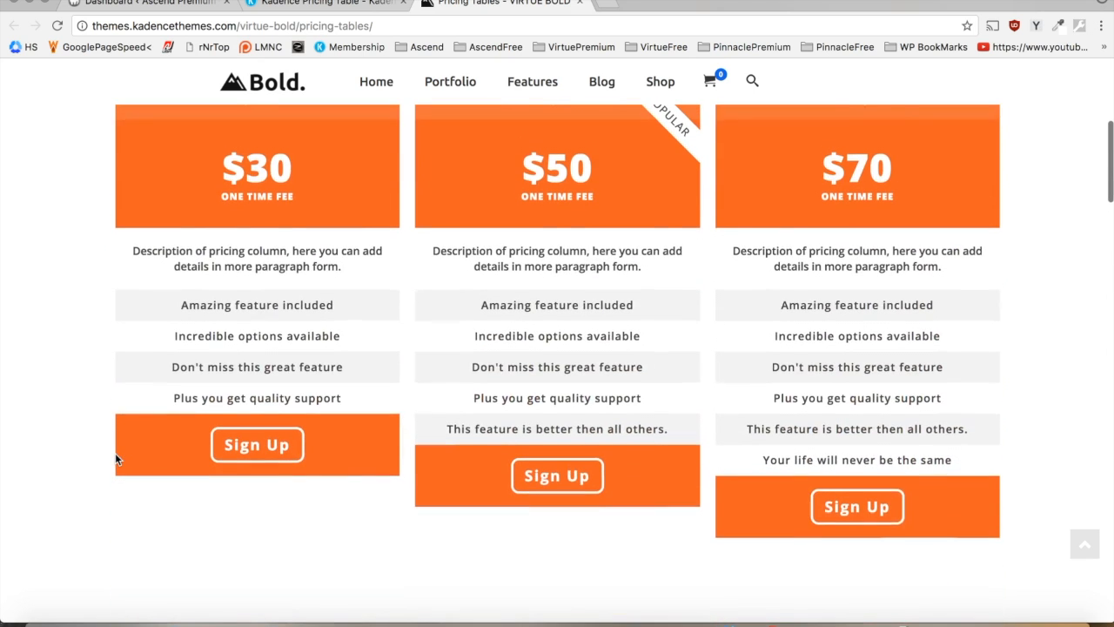
scroll(up, 3)
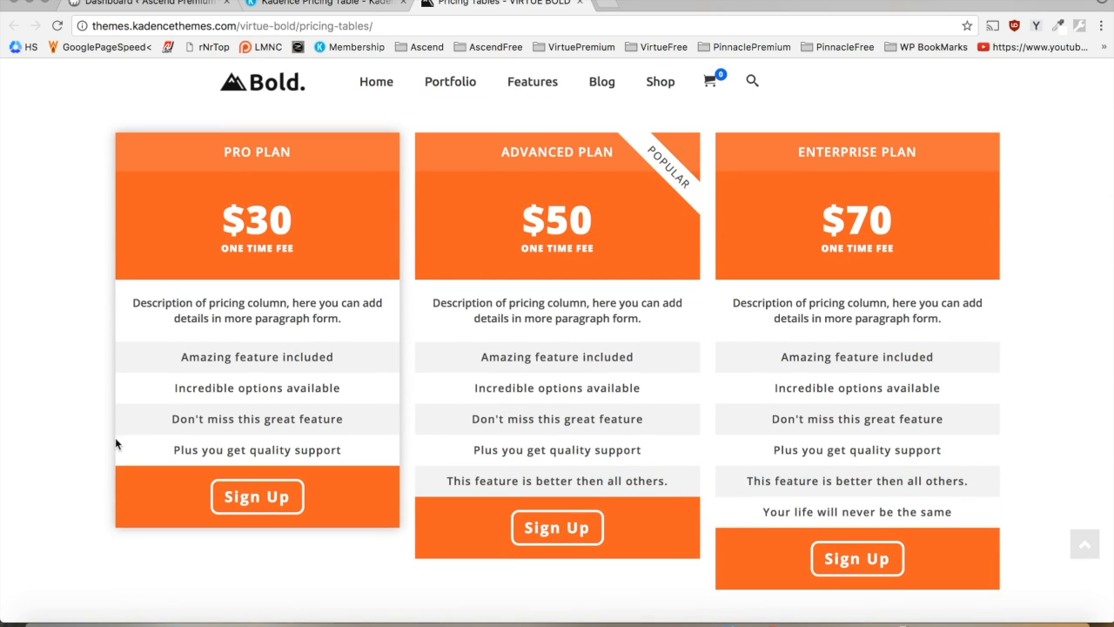
click(143, 5)
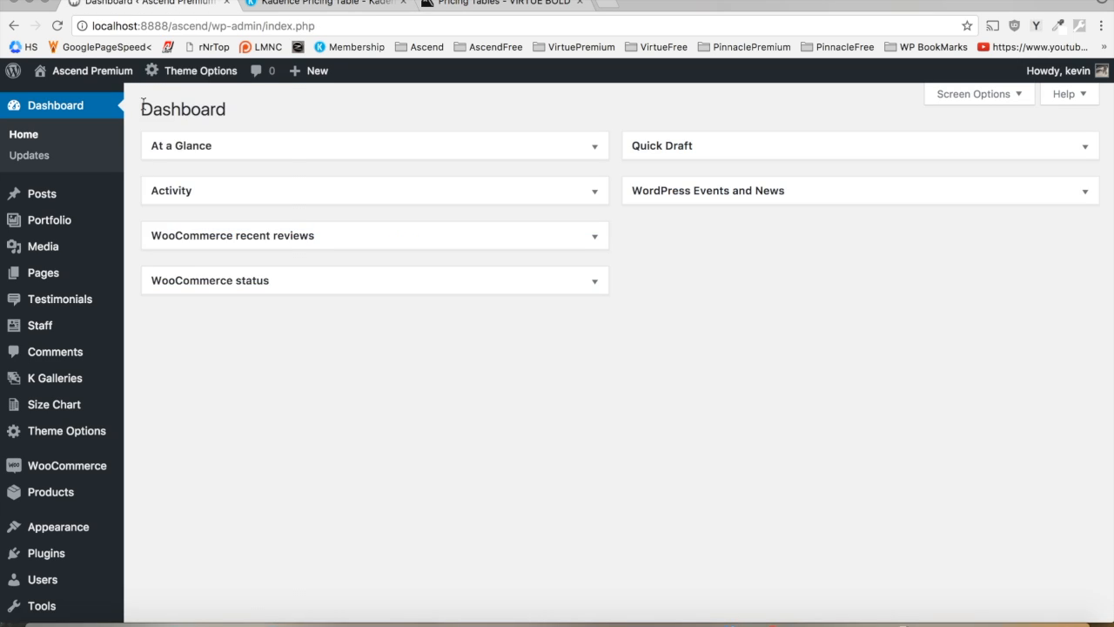
mouse_move(130, 104)
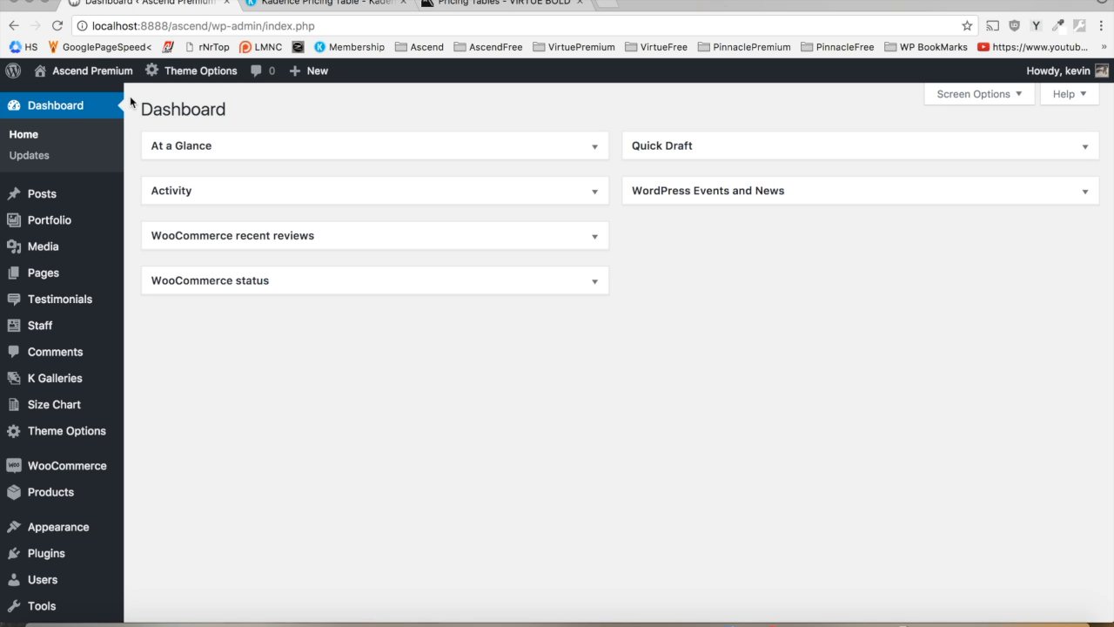
Navigate the admin sidebar to the Pricing Tables plugin's Font settings page
scroll(down, 3)
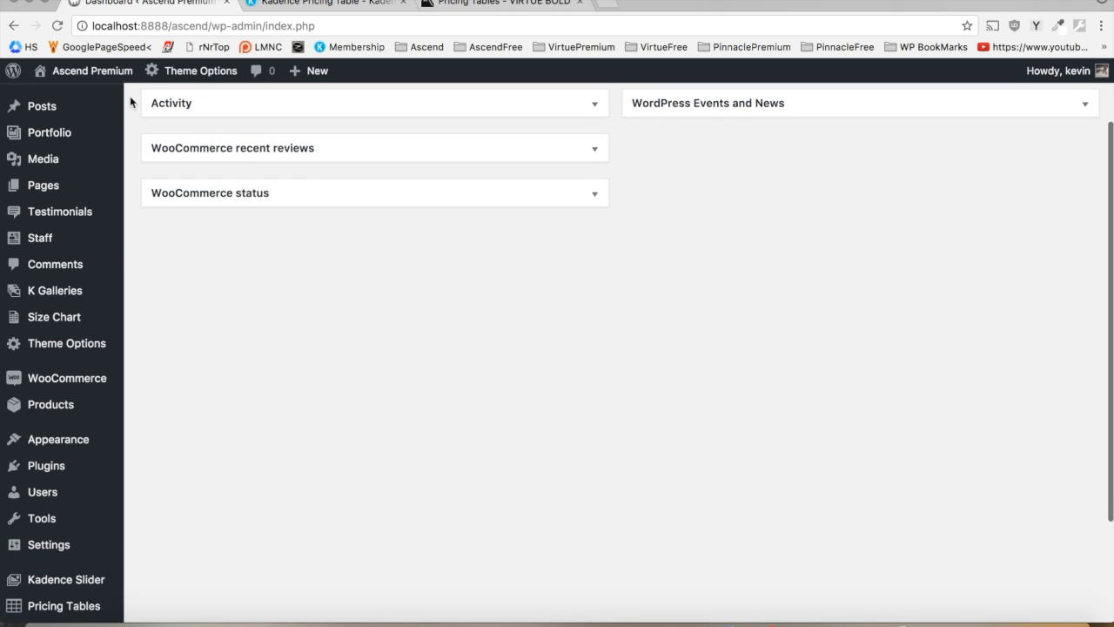
scroll(down, 3)
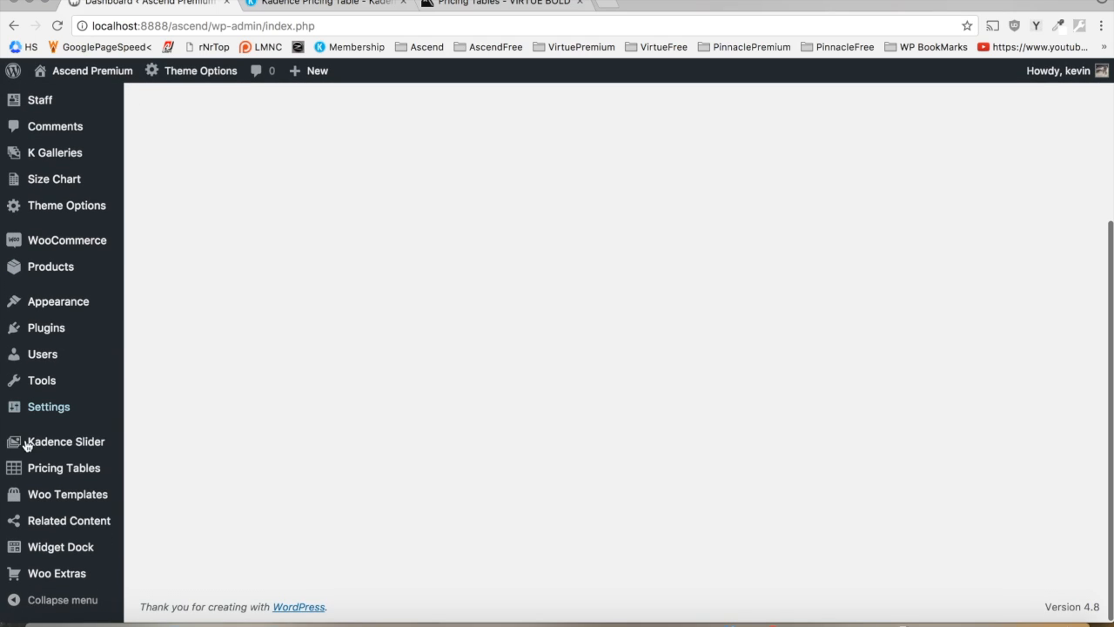
mouse_move(63, 466)
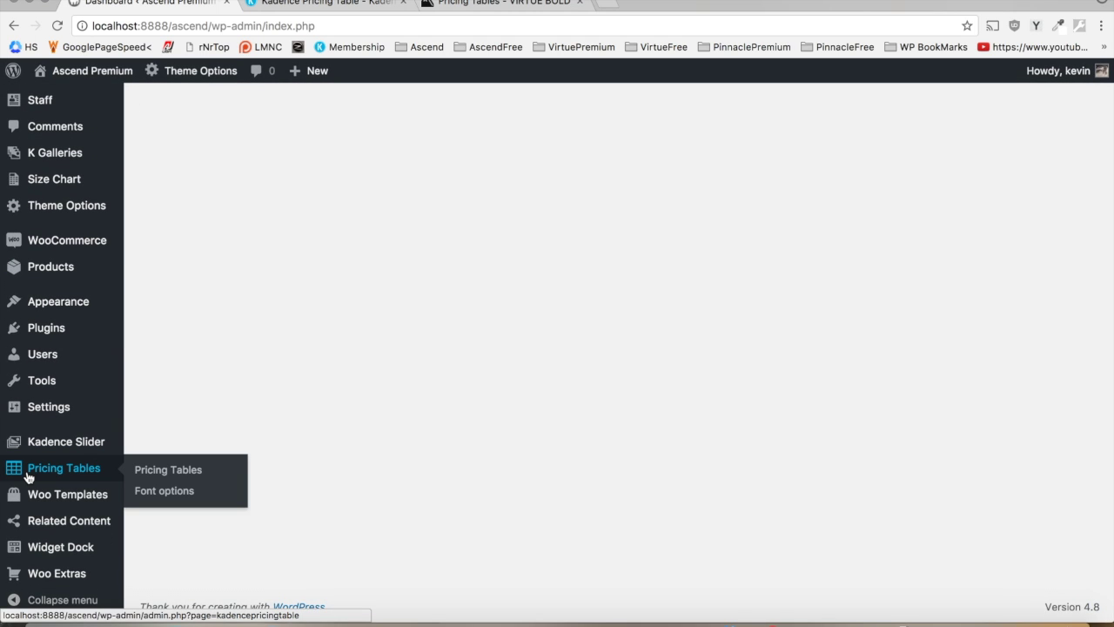
mouse_move(163, 491)
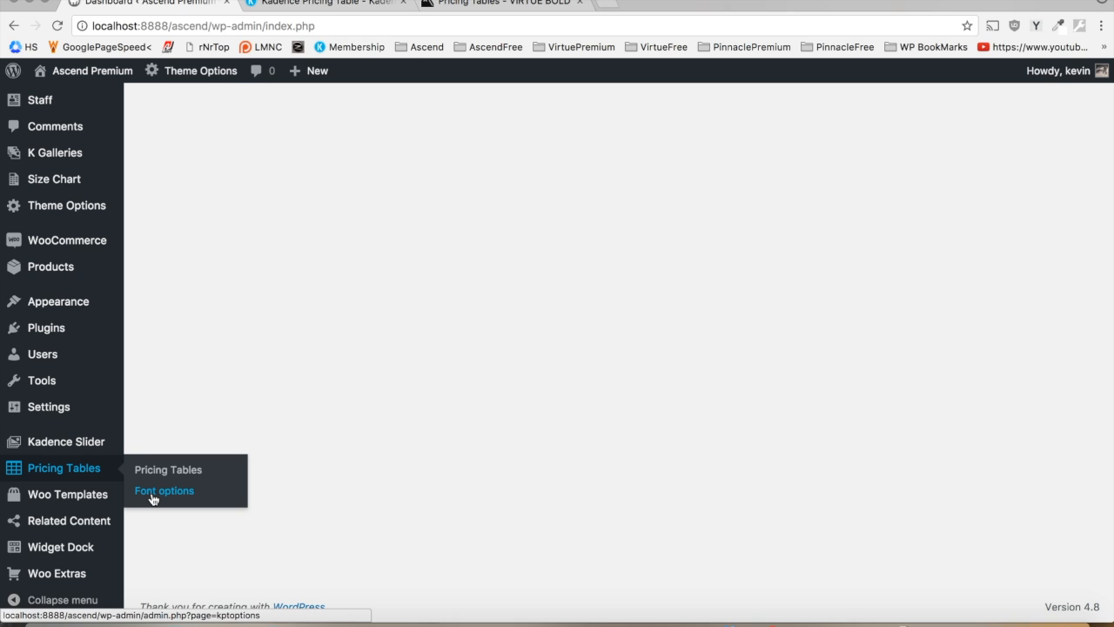
click(164, 491)
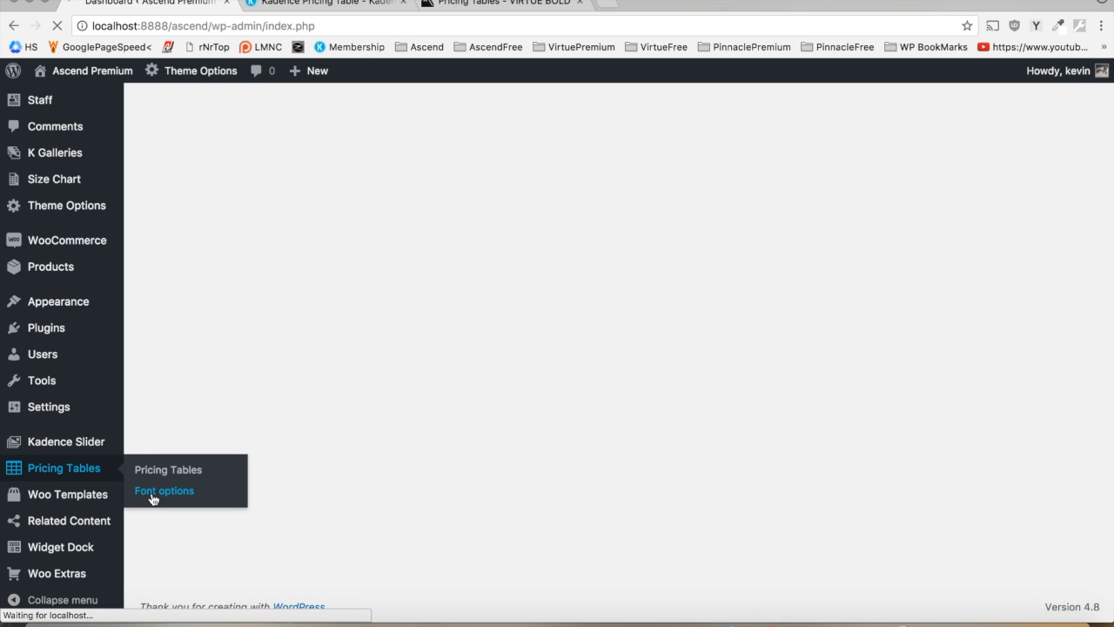
Review the five Open Sans font options and Google Fonts toggle, then head to the tables list
click(163, 491)
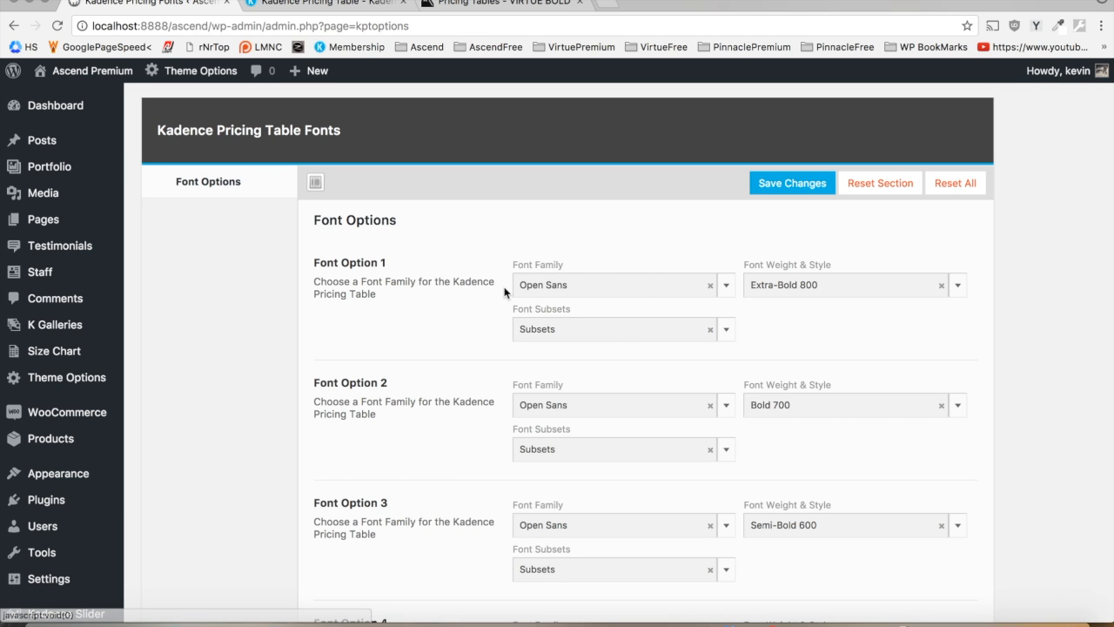
mouse_move(965, 320)
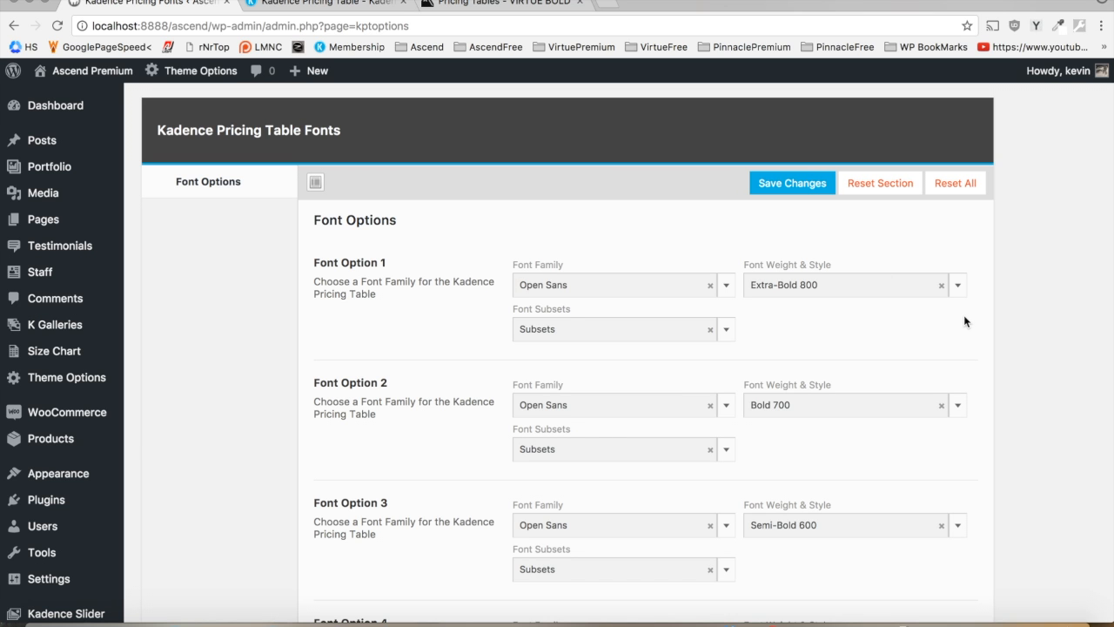
scroll(down, 3)
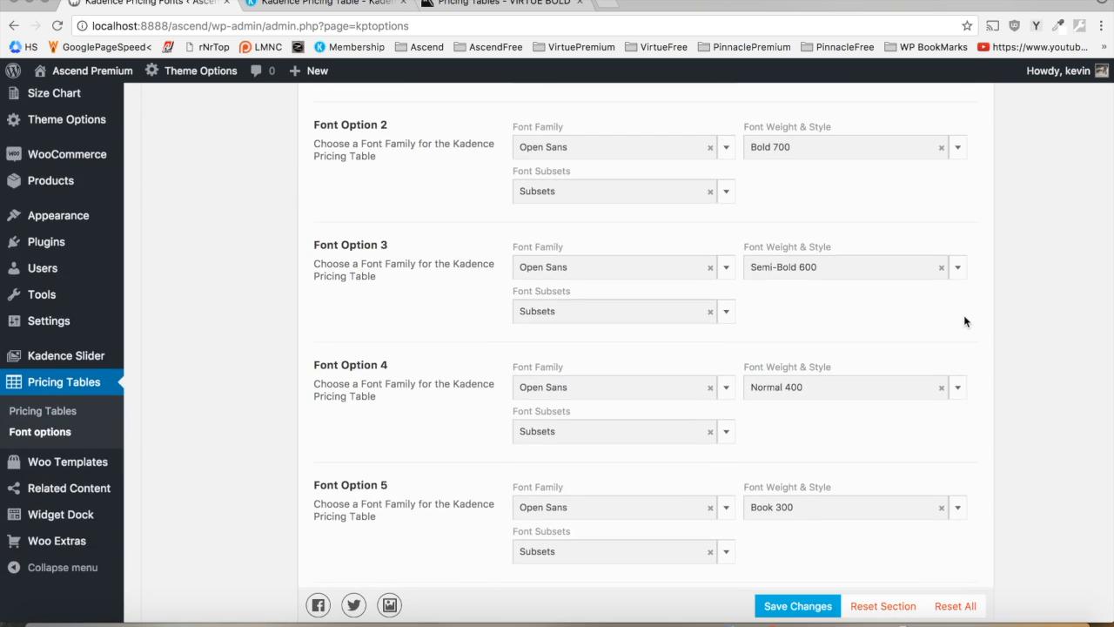
scroll(down, 3)
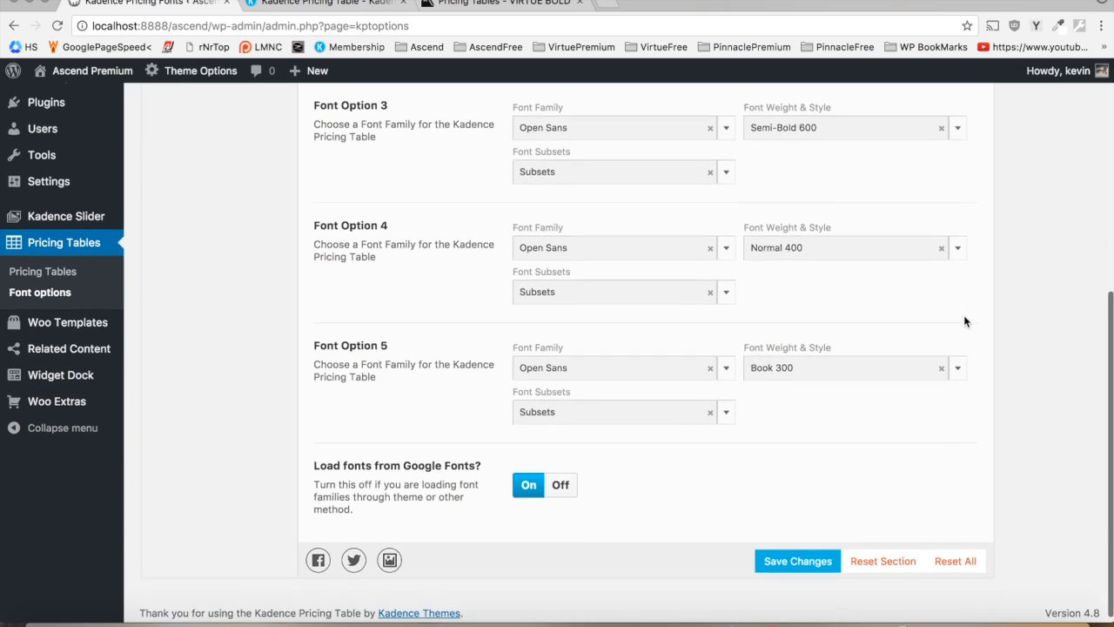
scroll(up, 3)
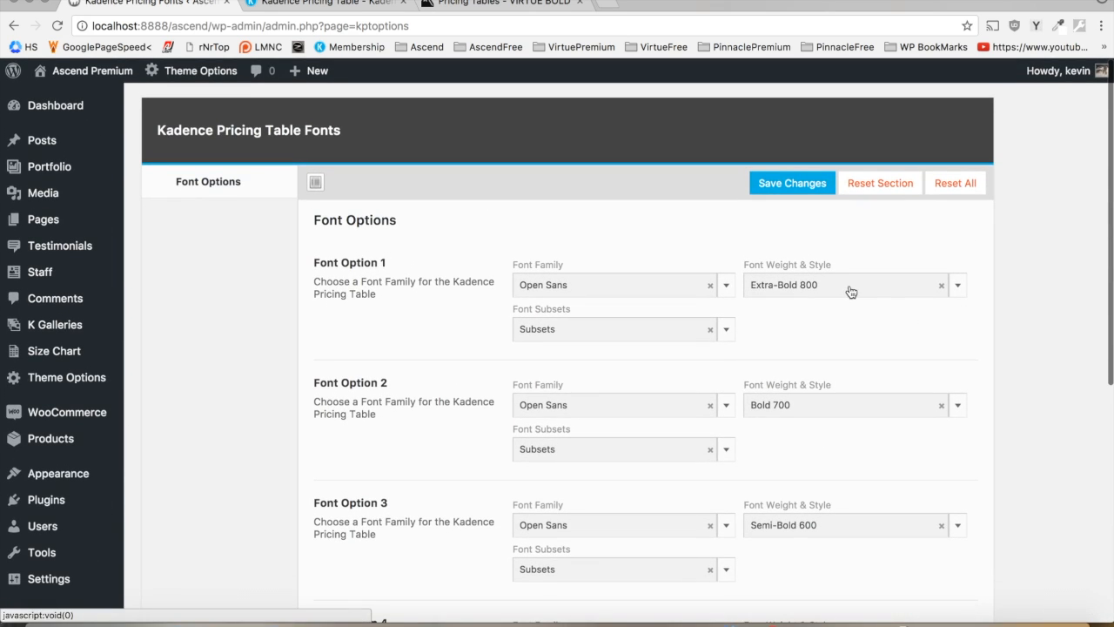
scroll(down, 3)
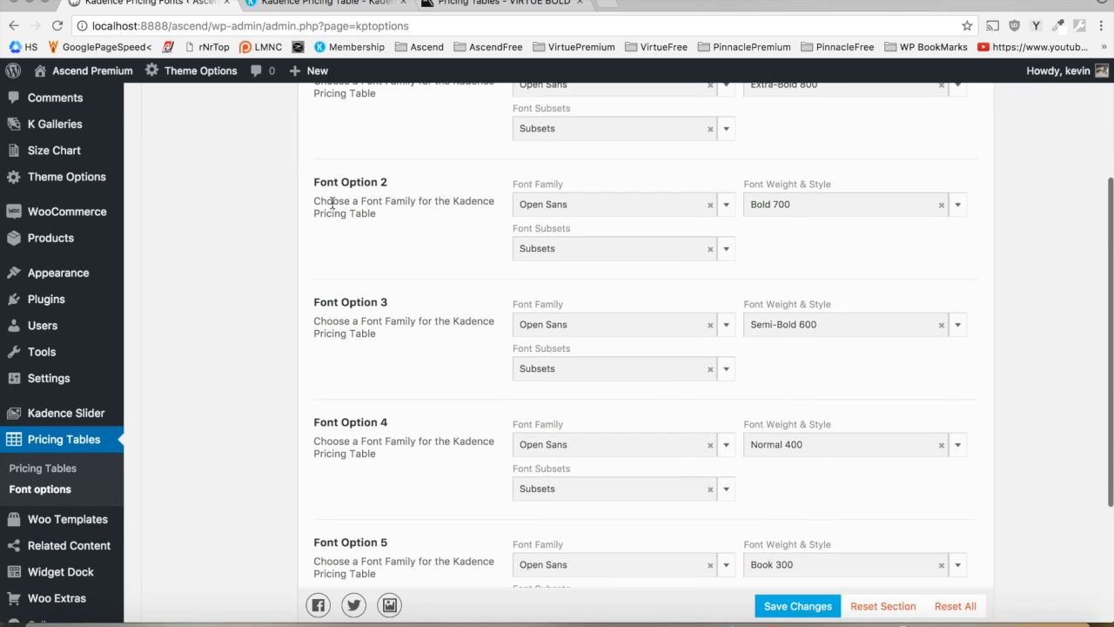
click(42, 467)
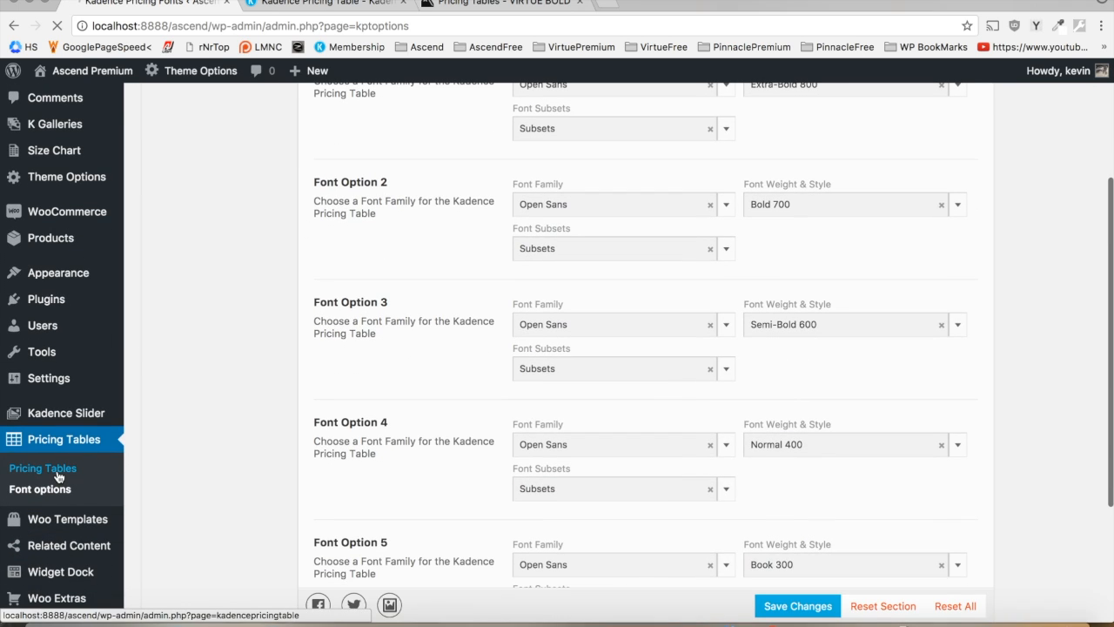
Create table example-02 (ID 12) by importing the green-bordered ready-made template
click(63, 439)
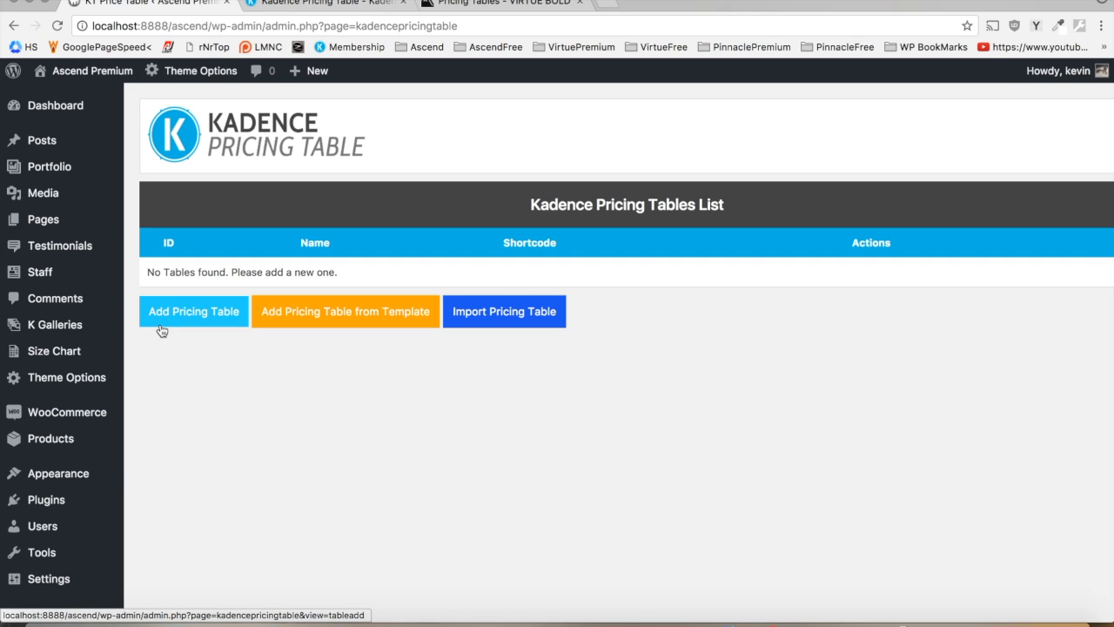
mouse_move(345, 310)
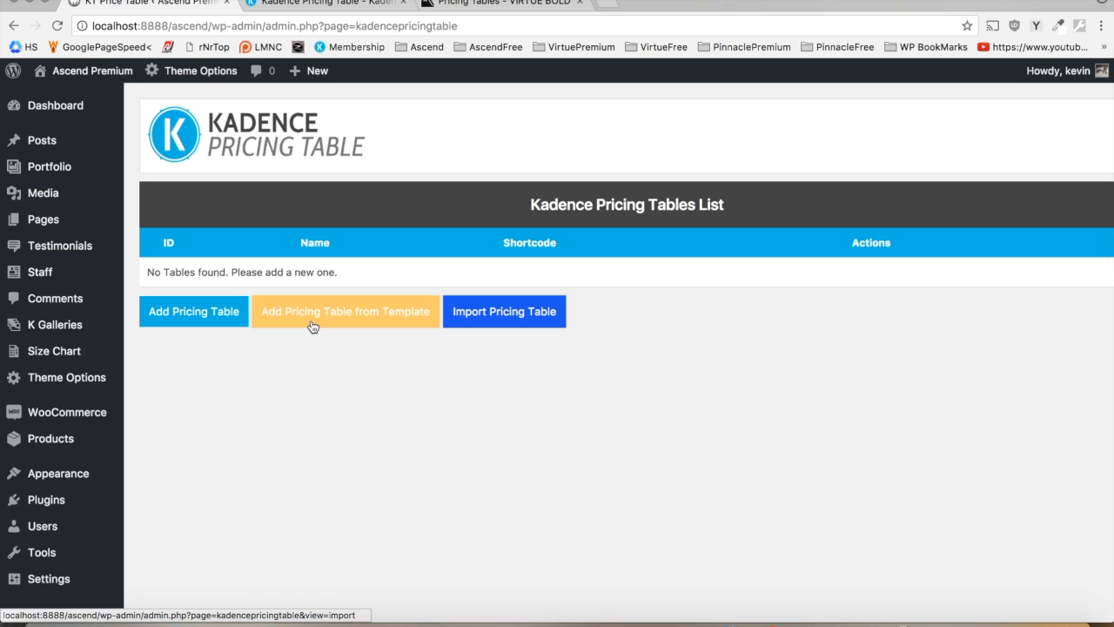
mouse_move(578, 310)
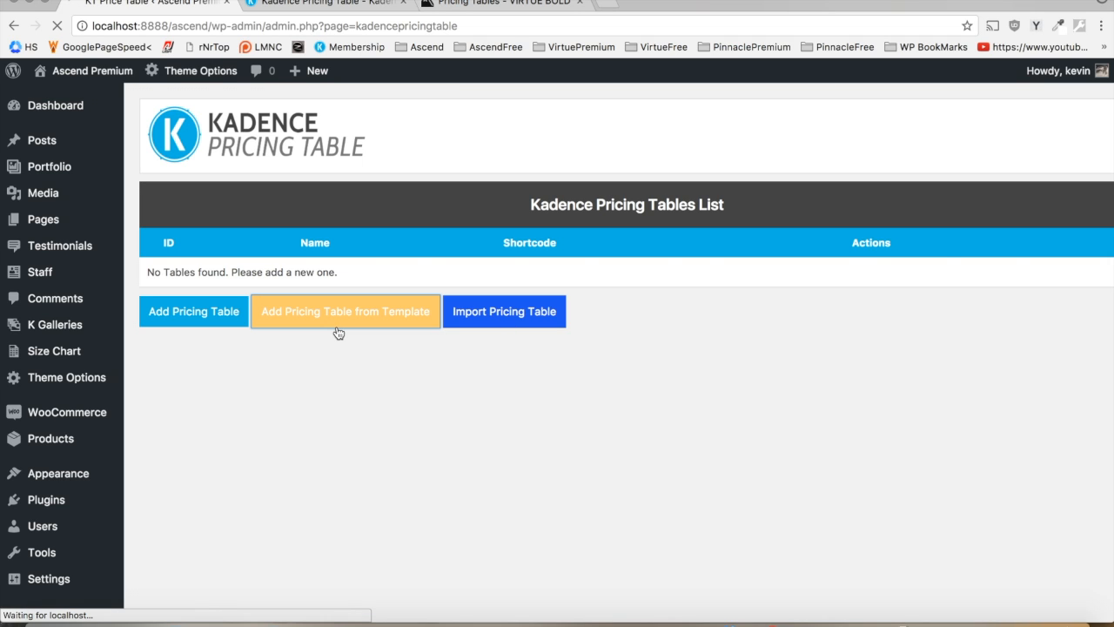
click(345, 309)
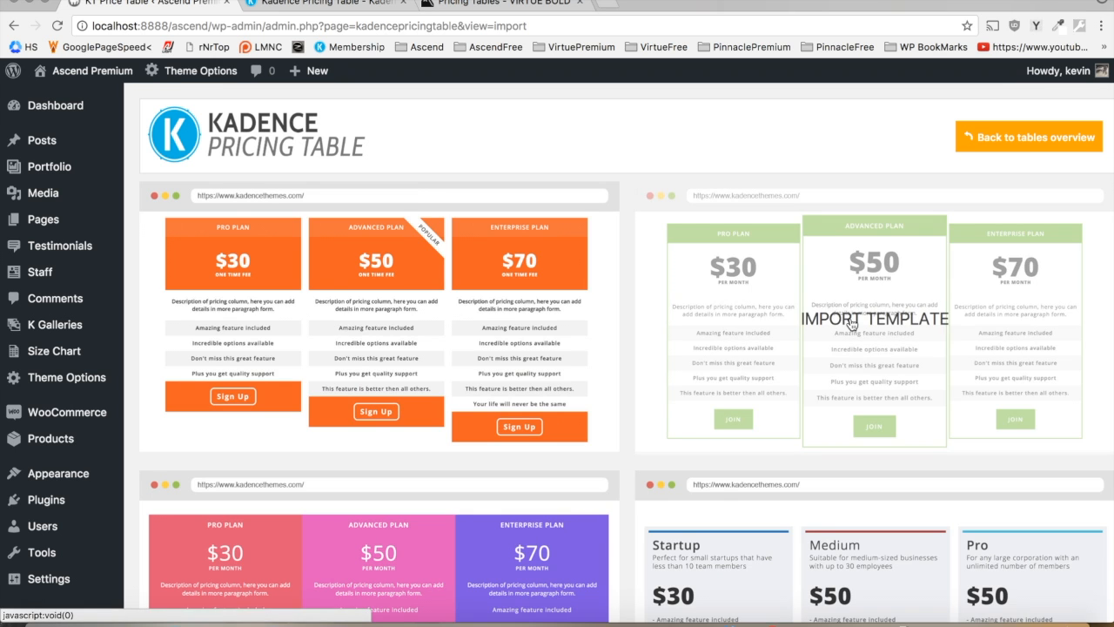
click(874, 318)
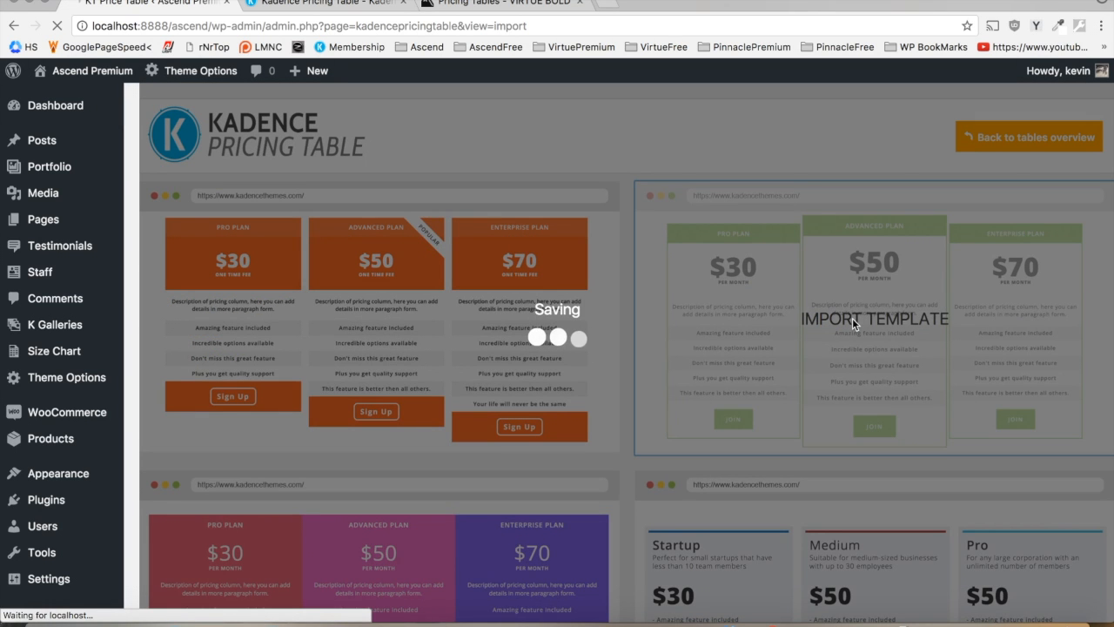
click(875, 319)
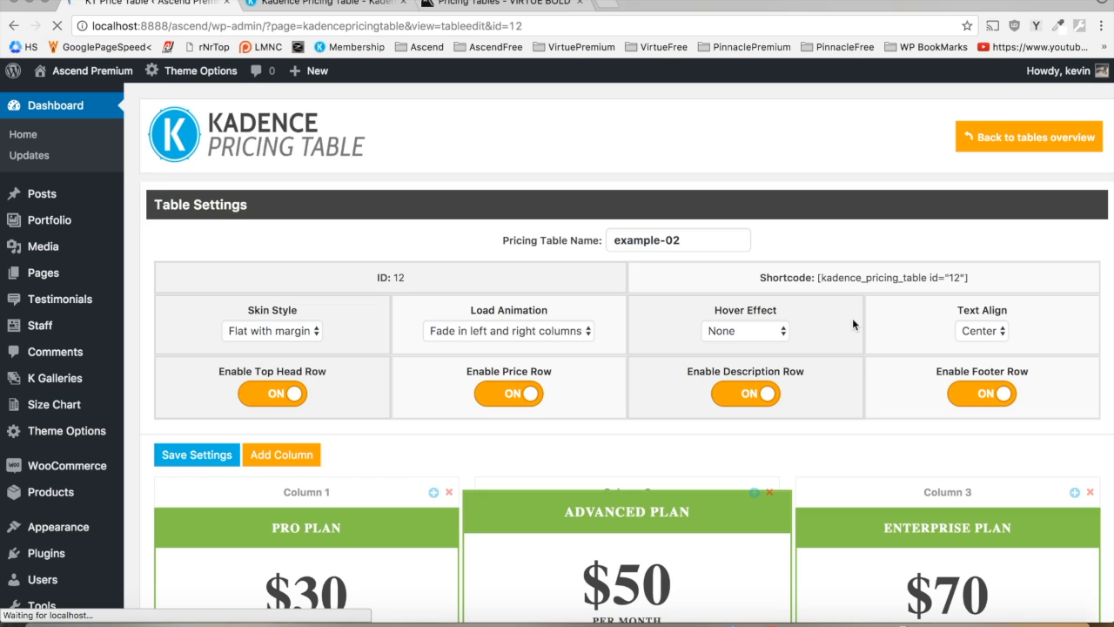
mouse_move(477, 205)
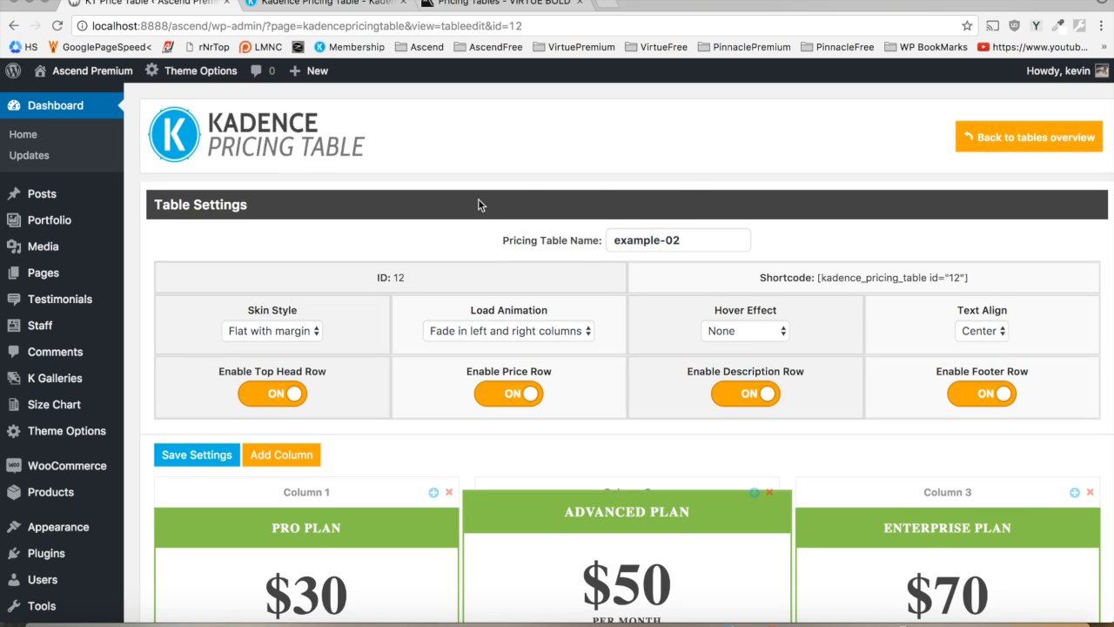
Check the skin and load animation options and set the hover effect to Box Shadow
scroll(down, 3)
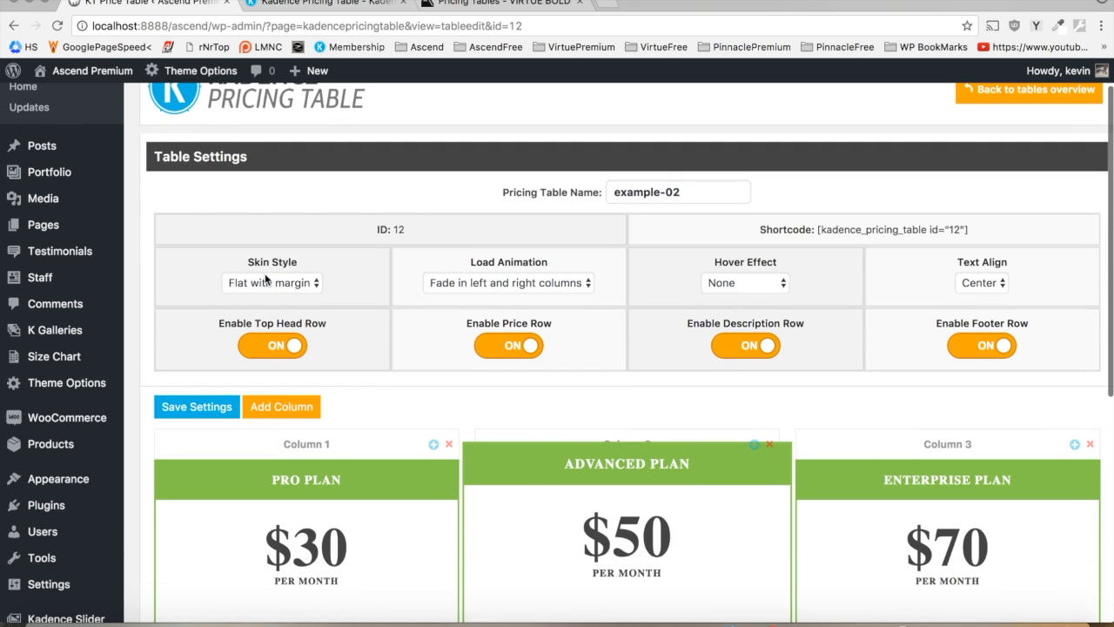
click(271, 282)
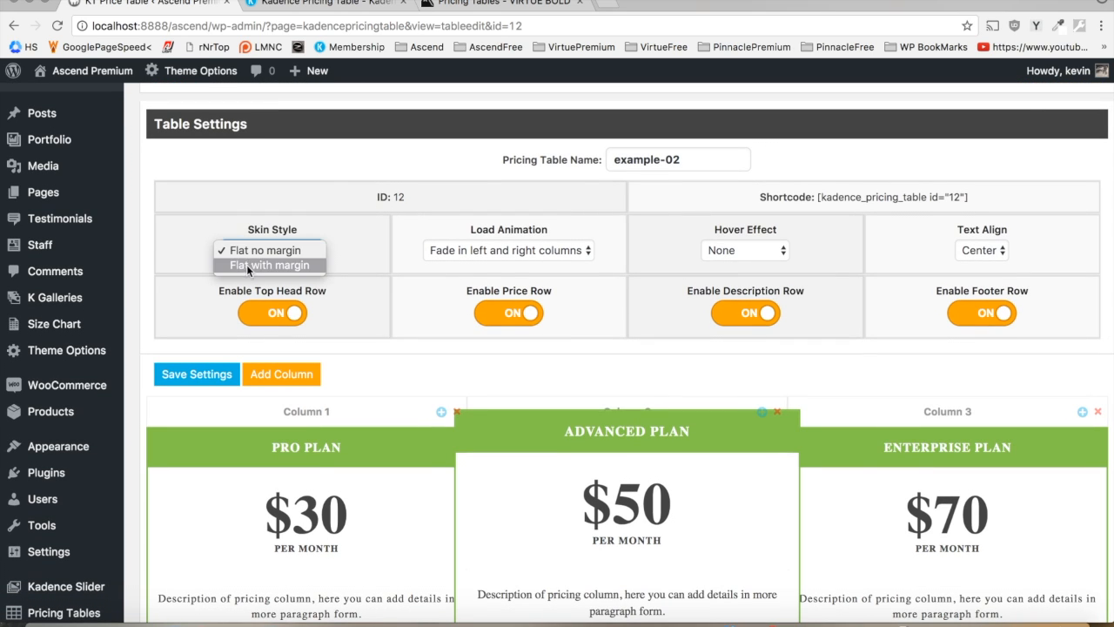
click(508, 251)
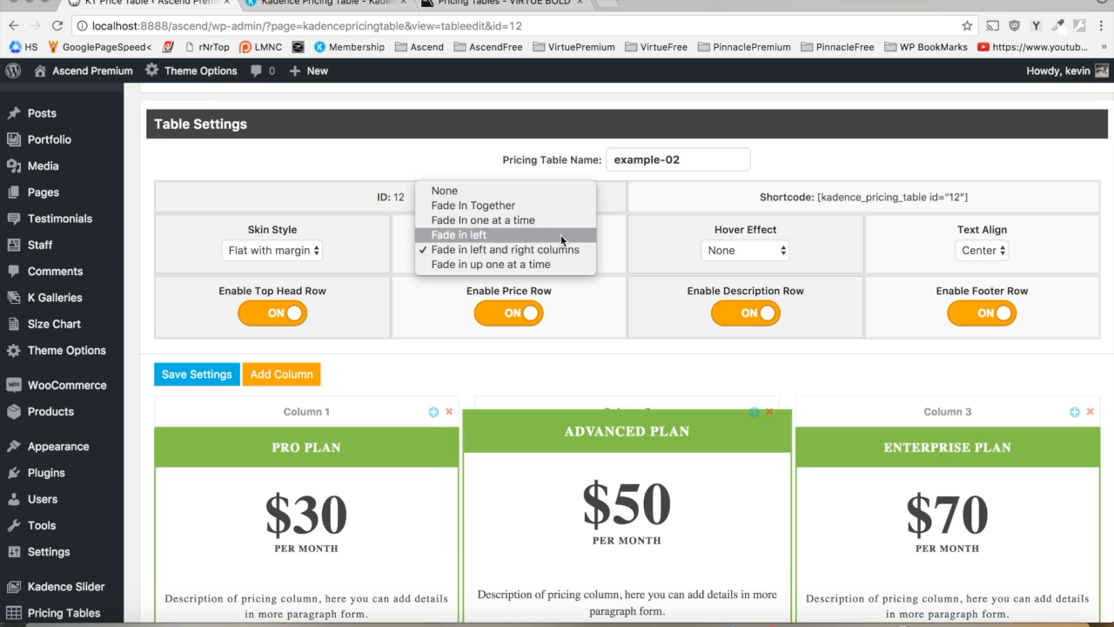
click(746, 251)
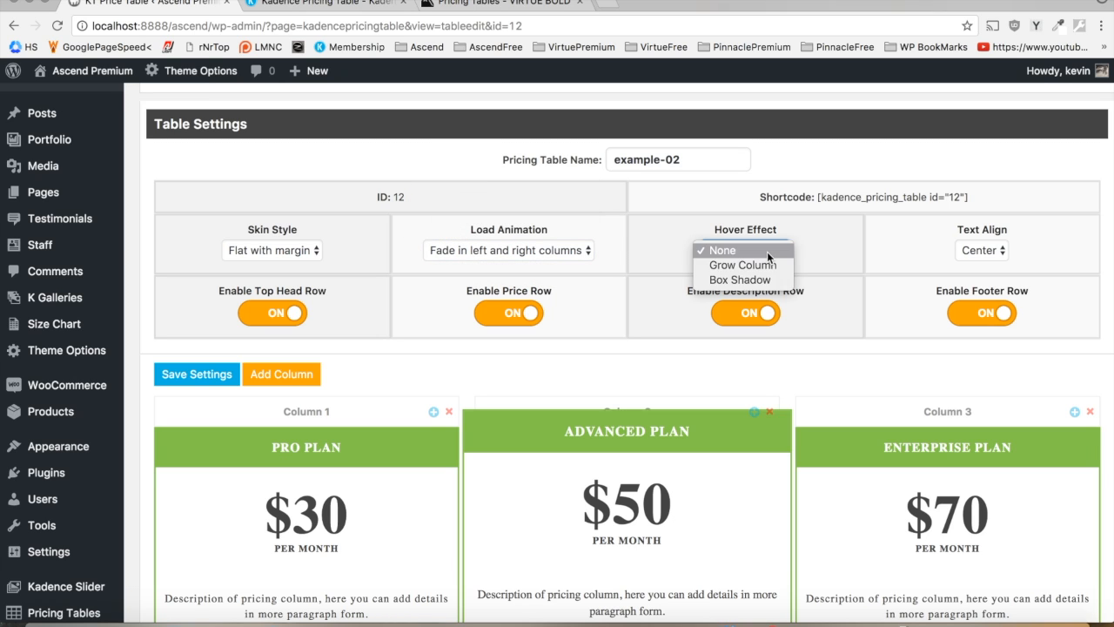
click(740, 278)
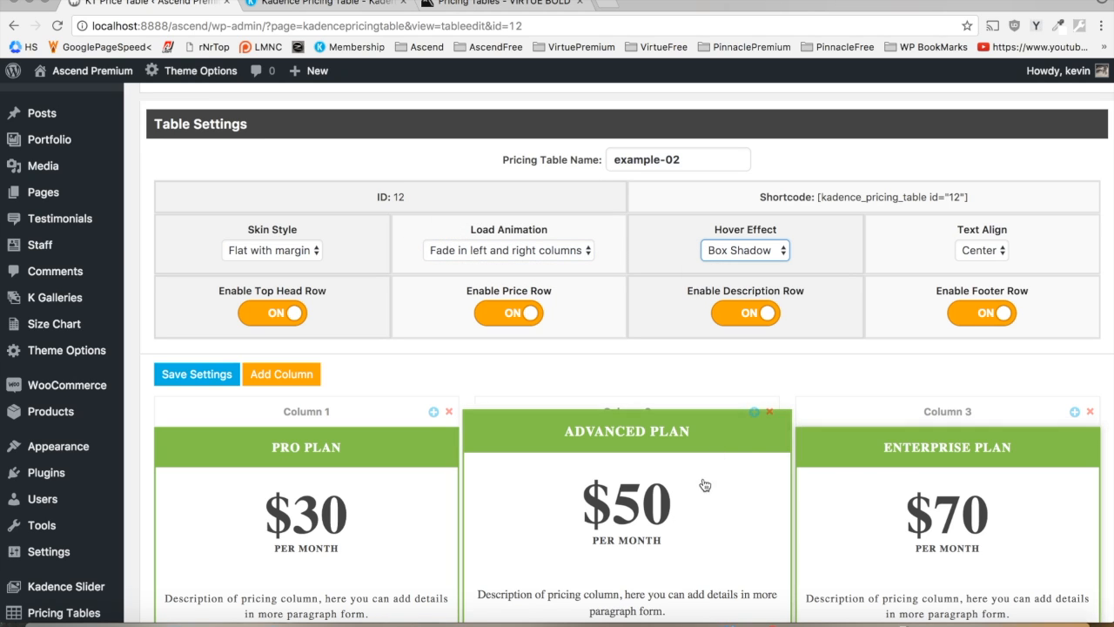
mouse_move(982, 251)
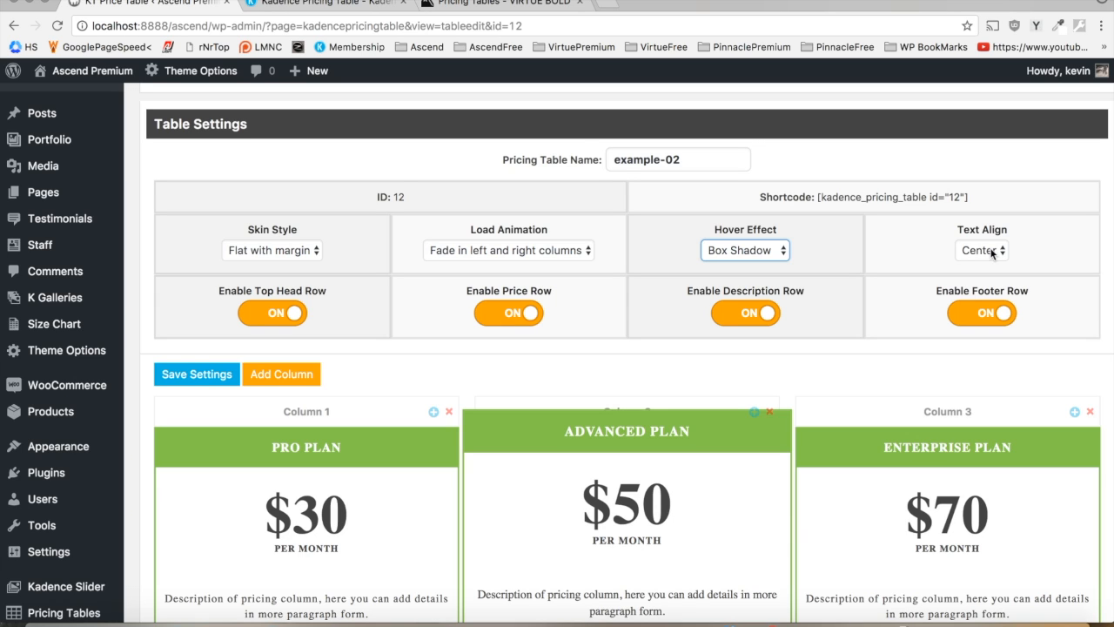
Check text alignment, keep price and description rows on, and hide the footer row
click(272, 314)
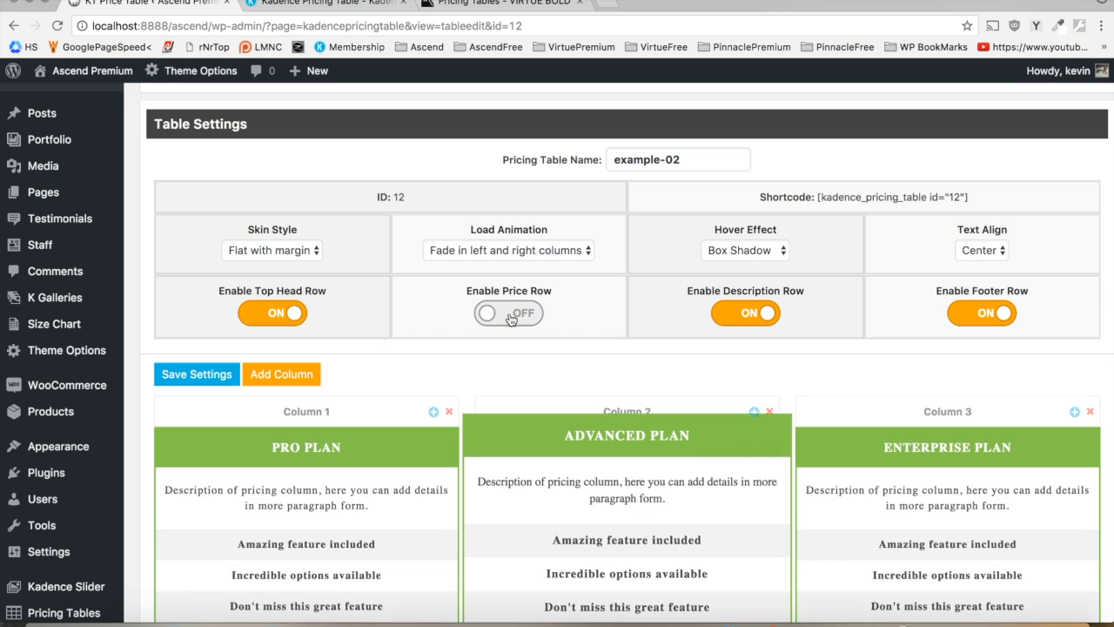
click(508, 313)
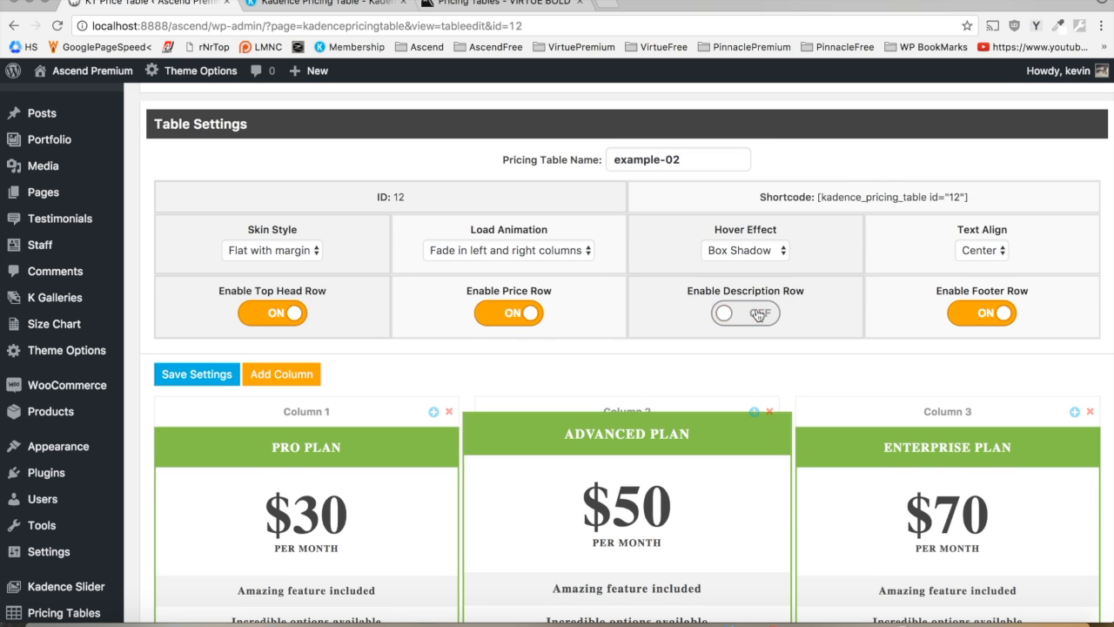
click(745, 314)
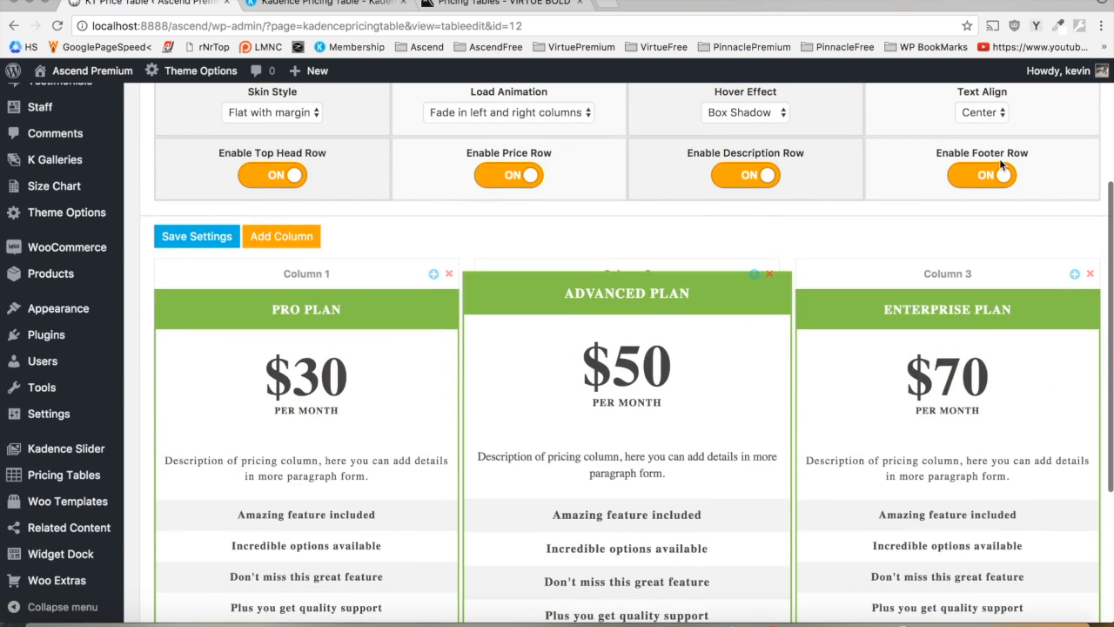
click(982, 174)
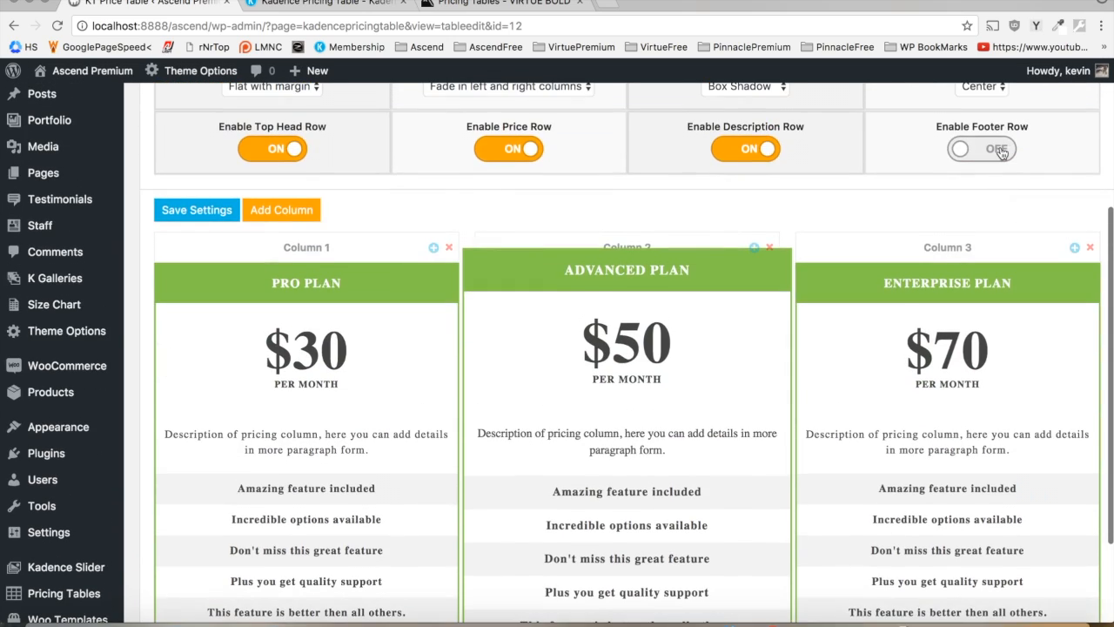
Change the Advanced Plan price text from $50 to 60$
scroll(down, 3)
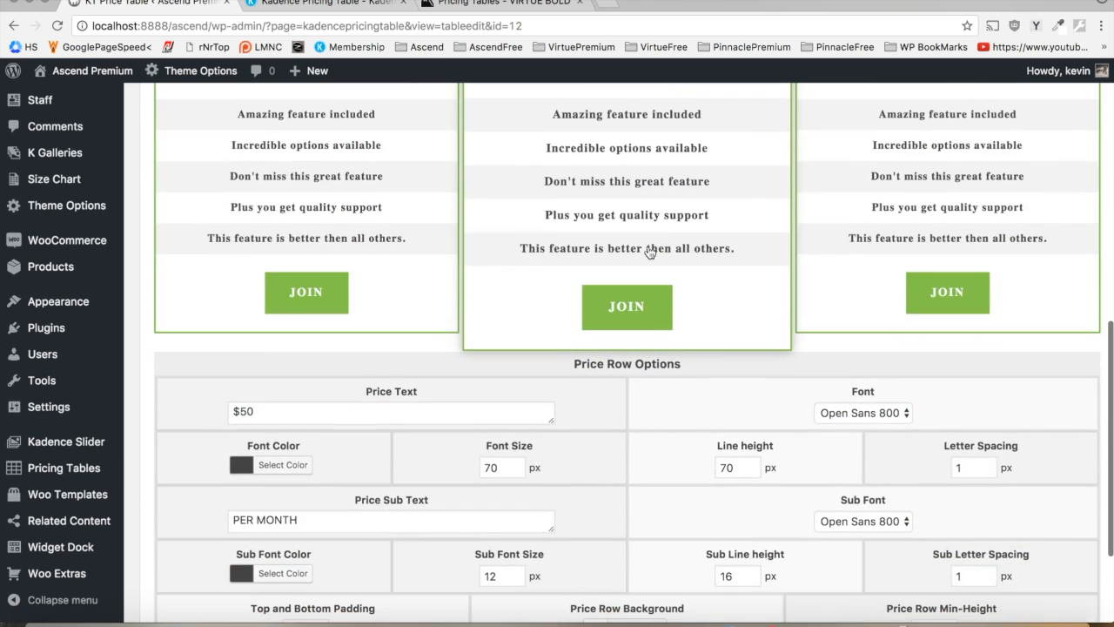
triple_click(390, 411)
text(60)
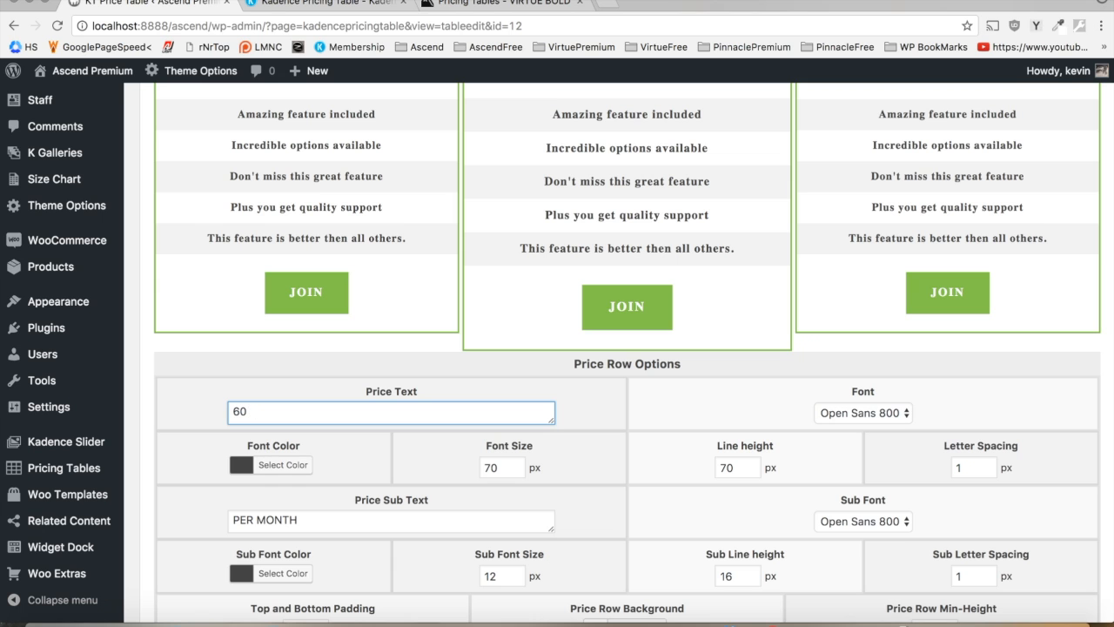
scroll(up, 3)
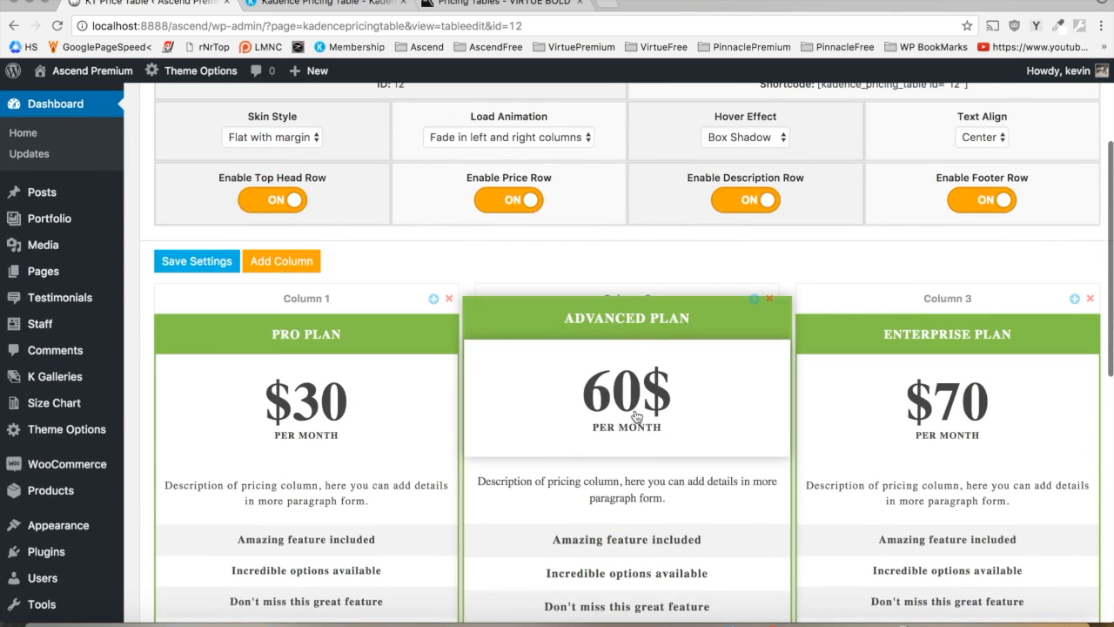
scroll(down, 3)
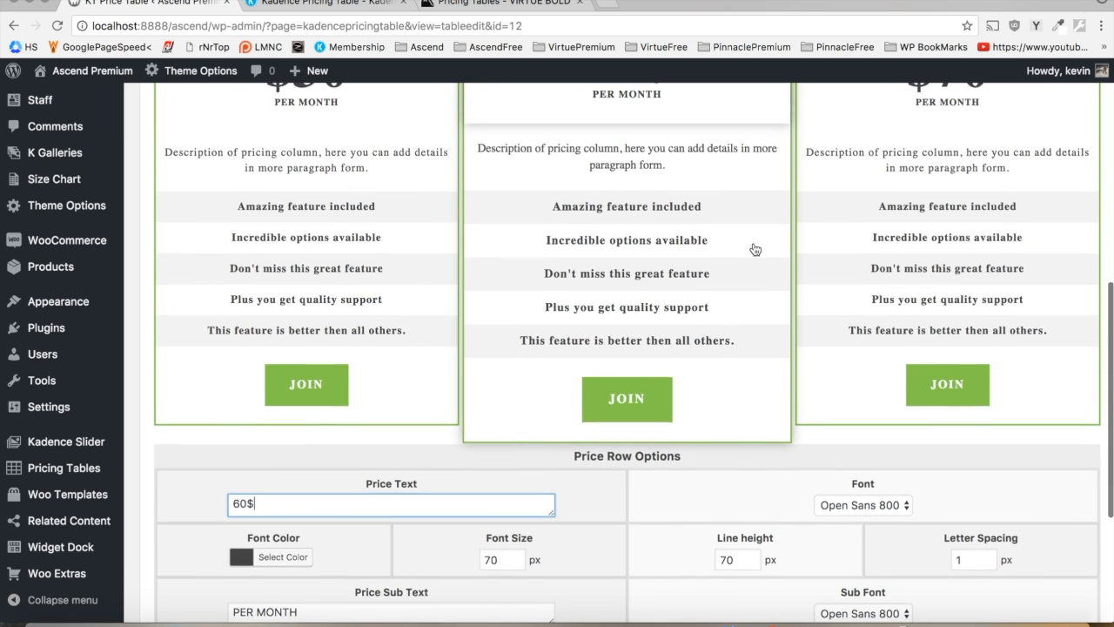
Append text to the Advanced Plan's first feature row and request its deletion
click(627, 205)
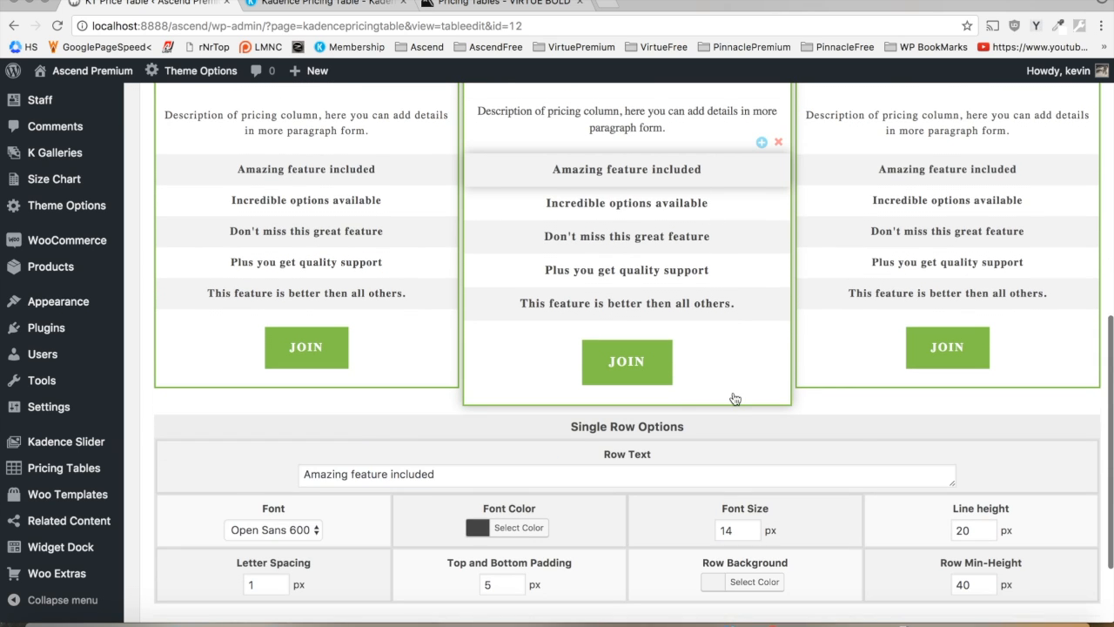
text(blanananajehe)
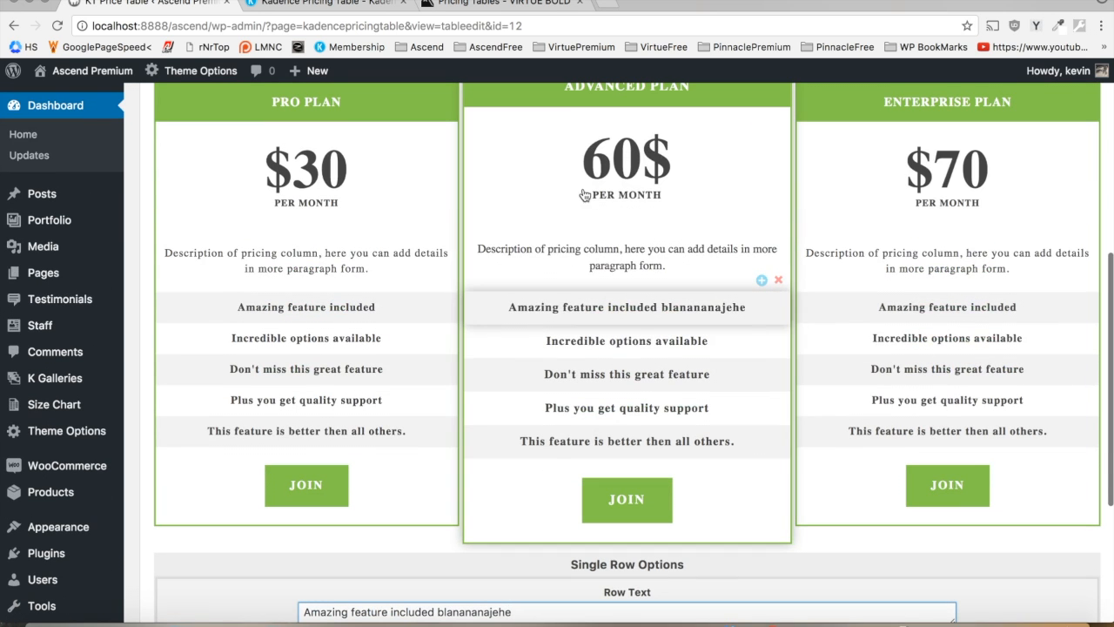
click(778, 278)
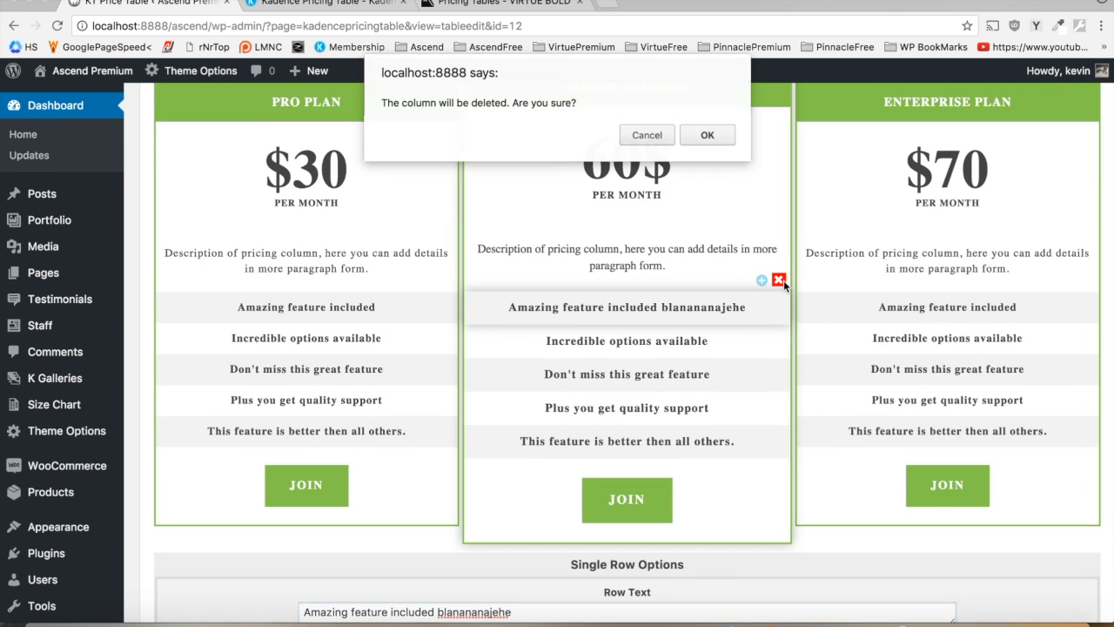
Confirm deleting the row and give the bottom feature row a grey background with red text
click(707, 136)
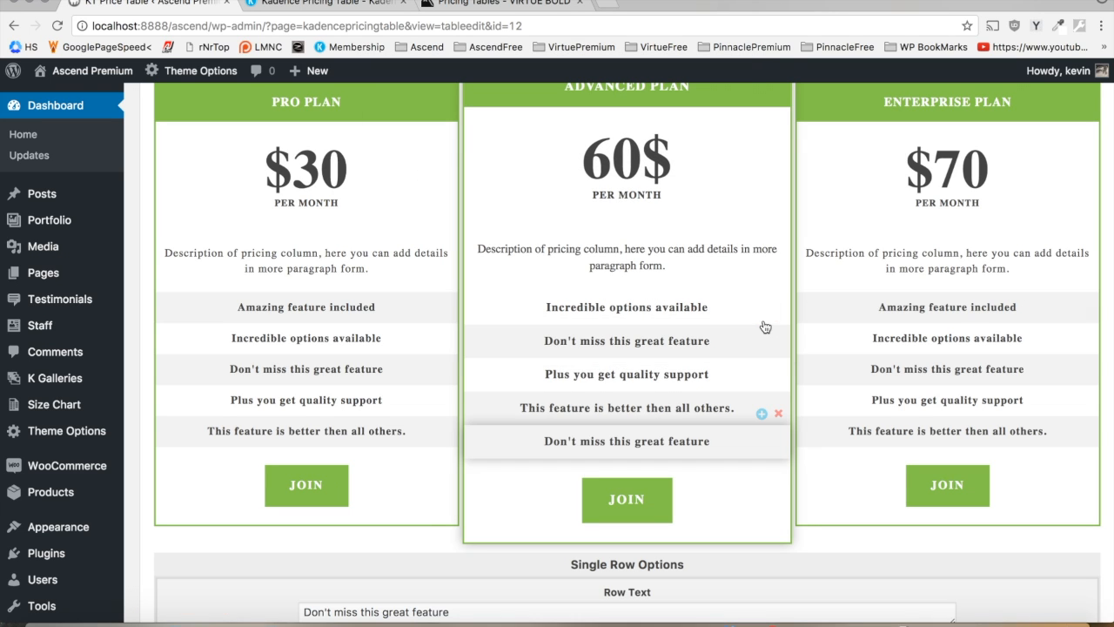
scroll(down, 3)
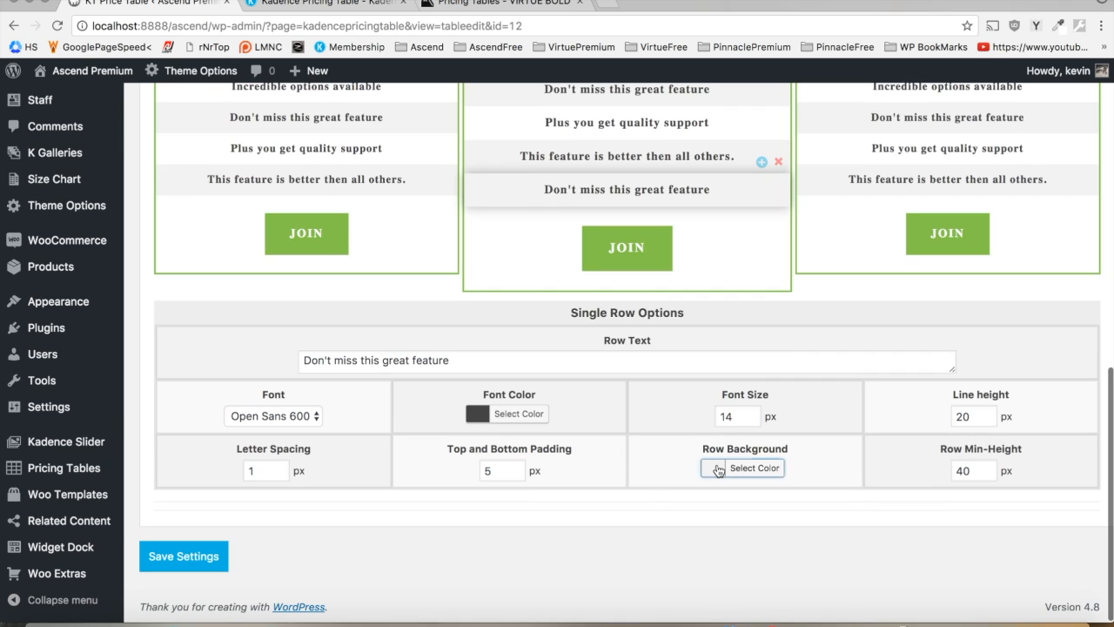
click(741, 469)
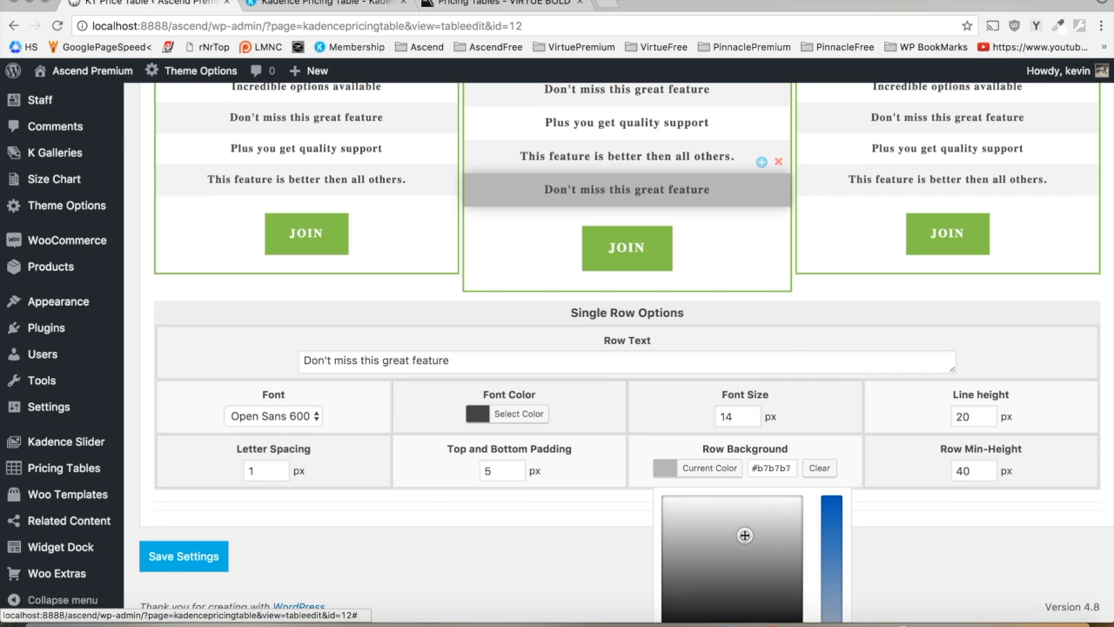
click(470, 592)
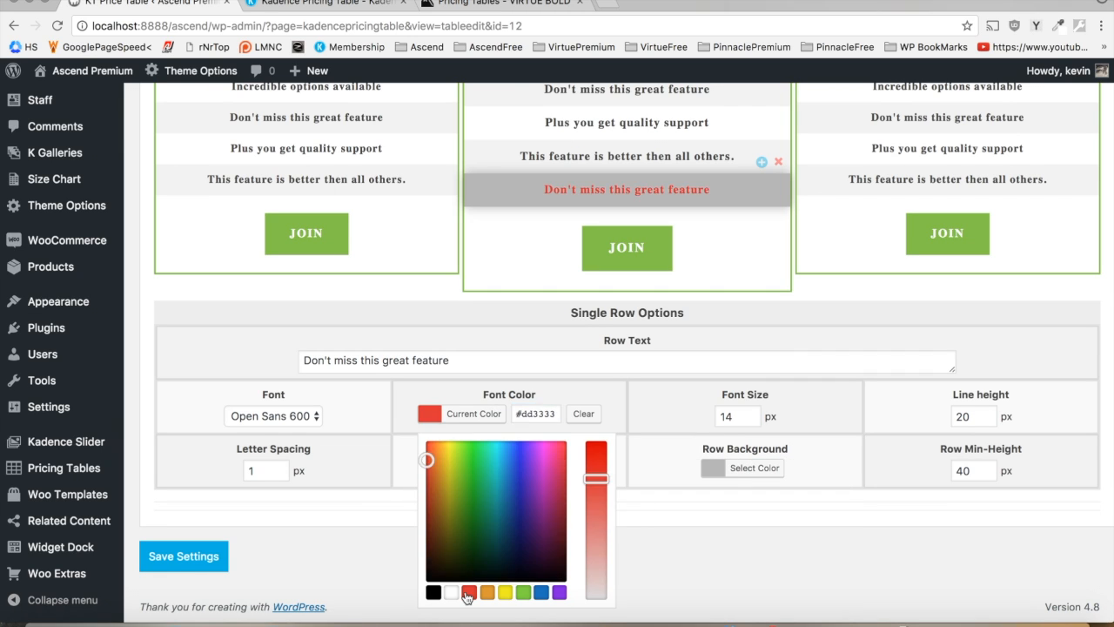
click(780, 339)
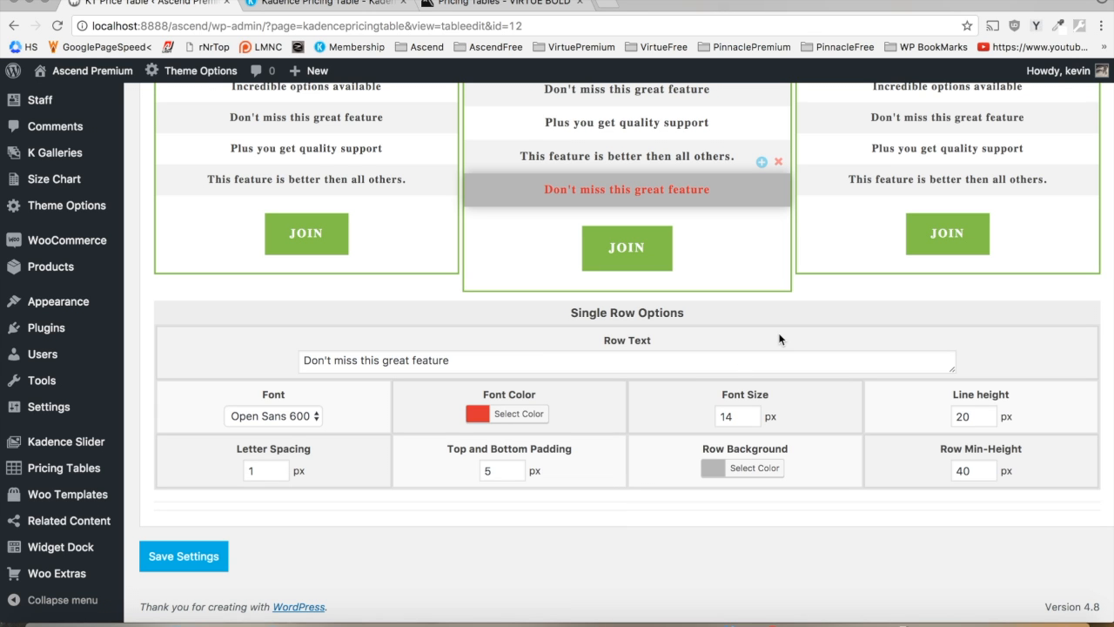
scroll(up, 3)
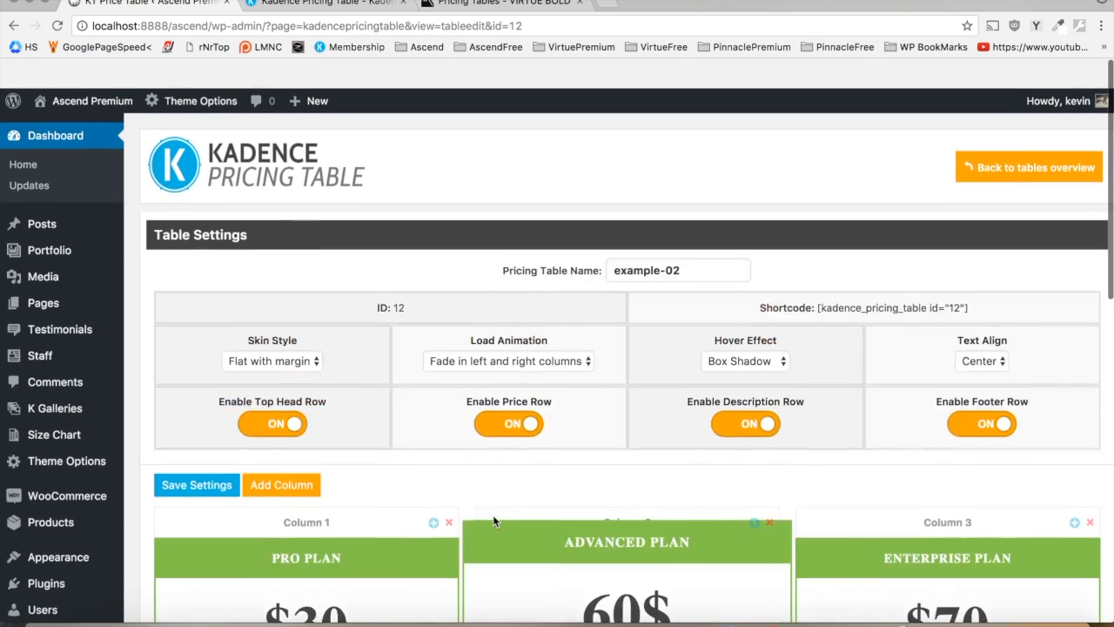
Save example-02's settings and return to the tables overview showing its shortcode
scroll(down, 3)
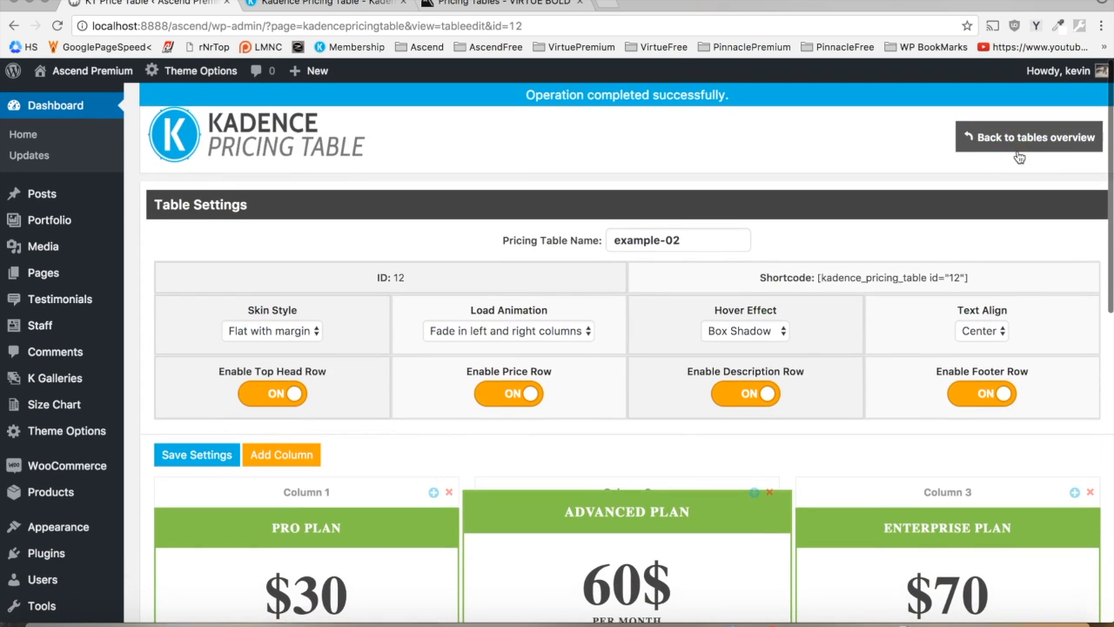
click(1029, 135)
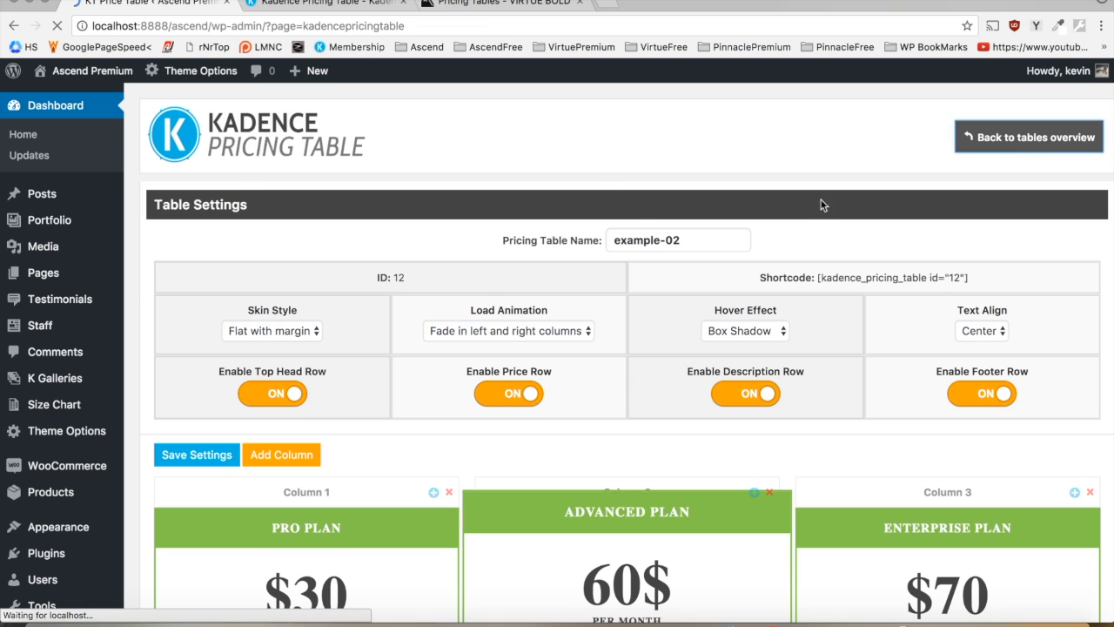
click(1029, 135)
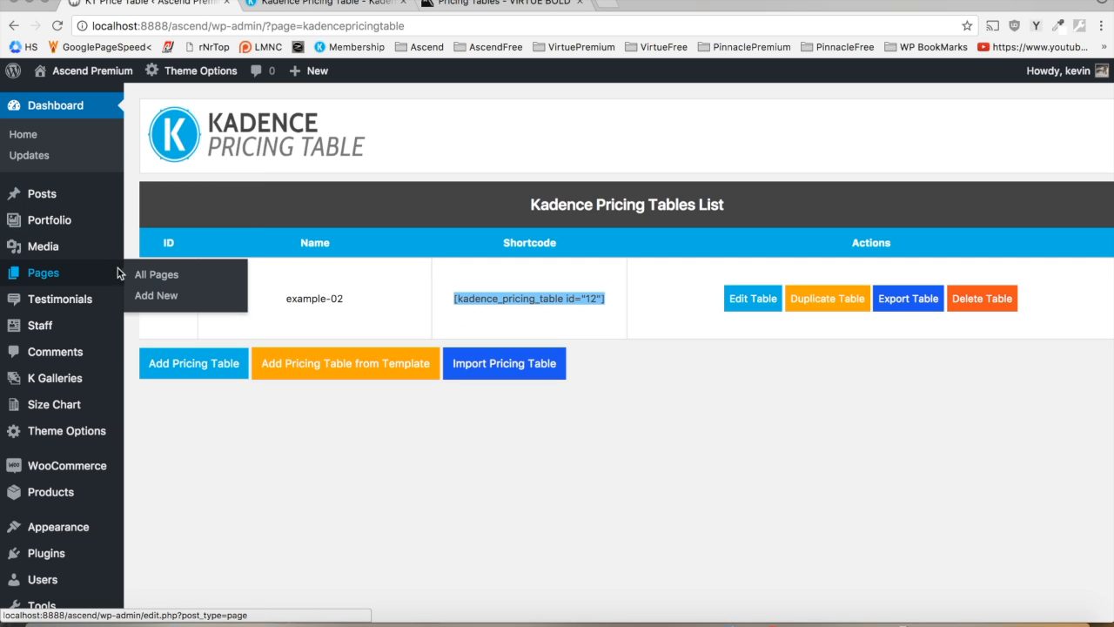
Create a new page titled 'pricing tables'
click(156, 275)
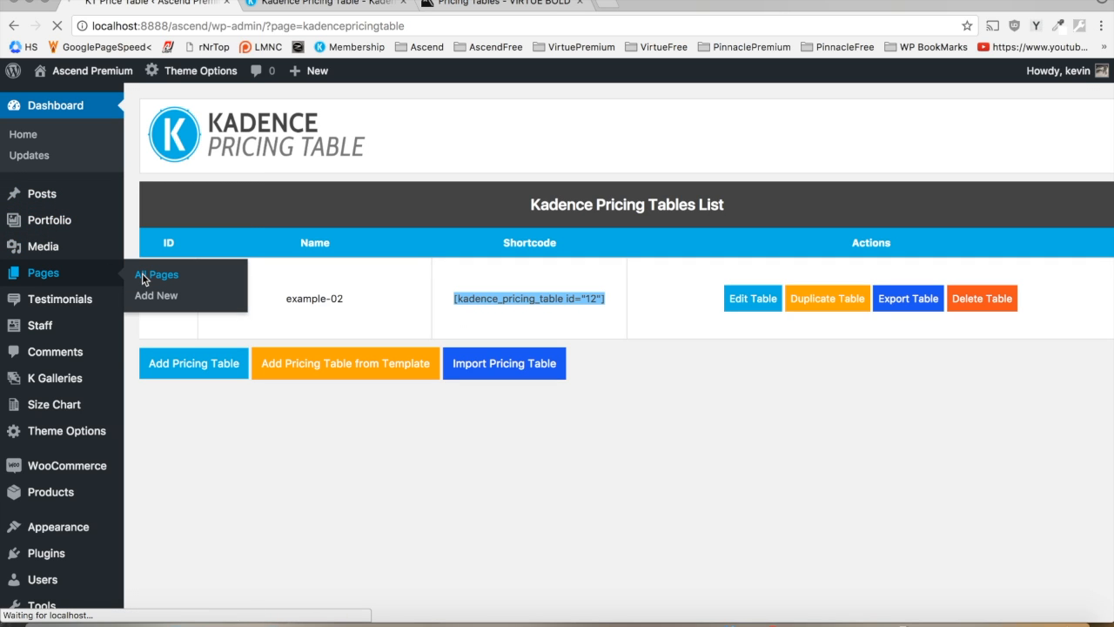
click(157, 275)
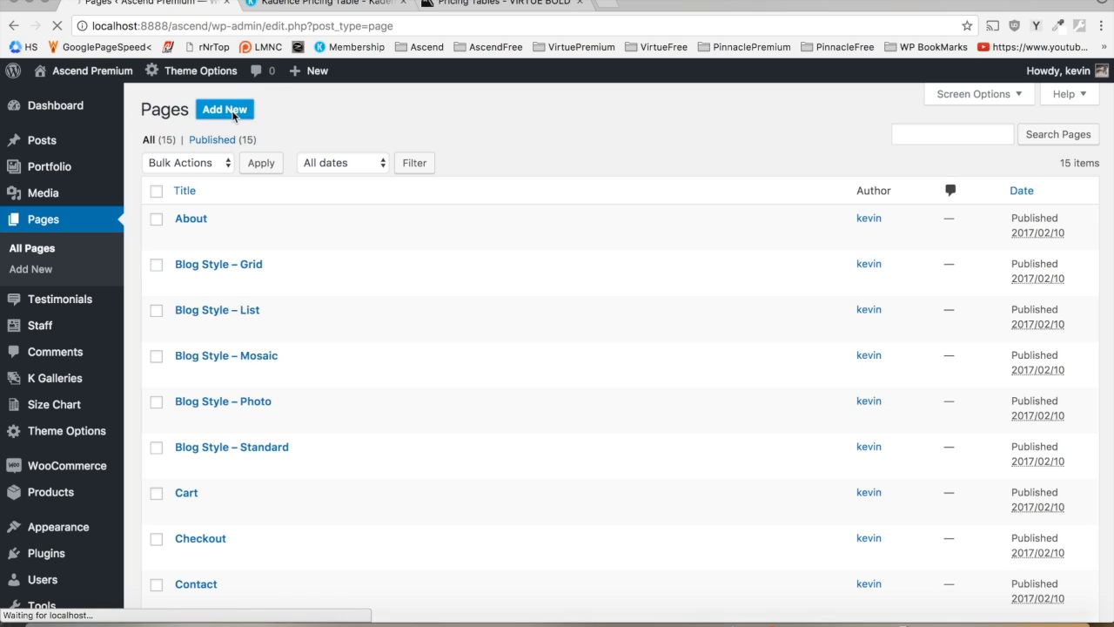
click(225, 107)
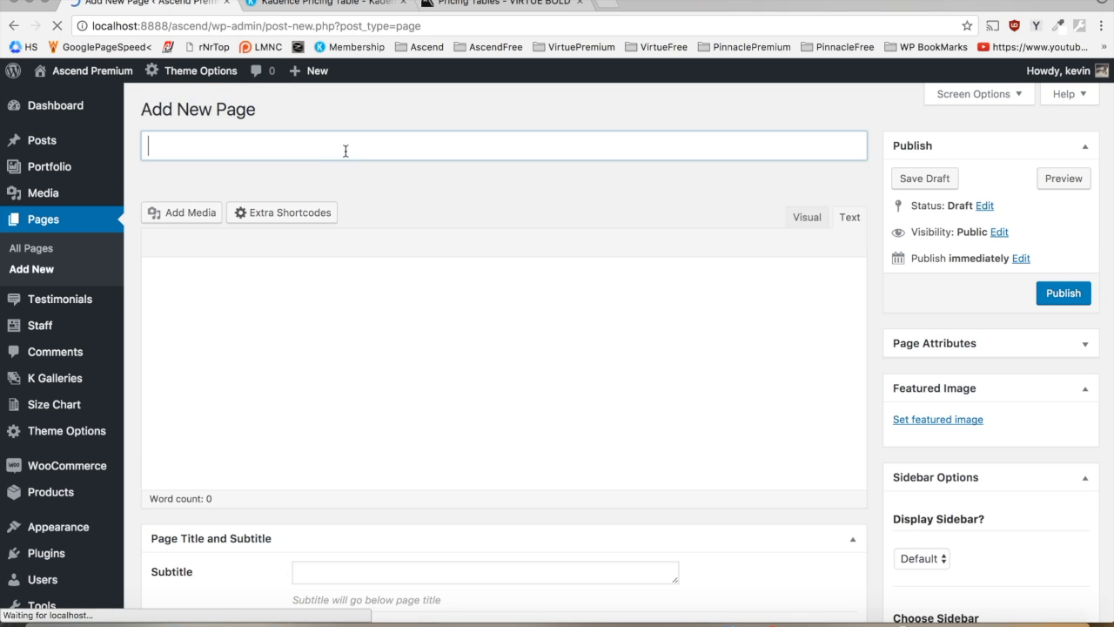
text(pric)
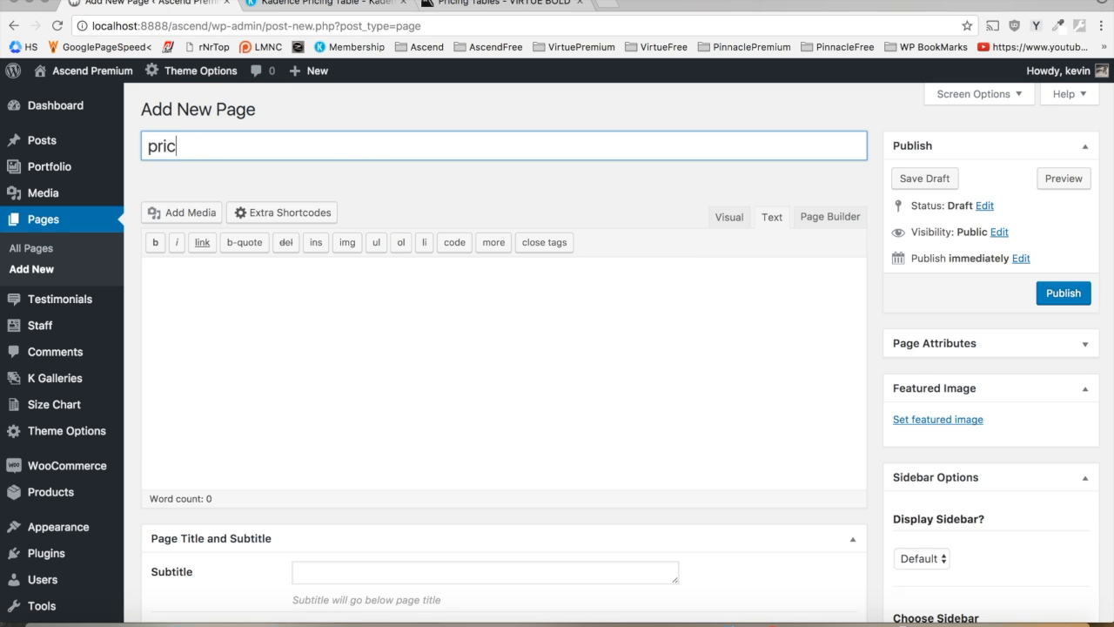
text(ing tables)
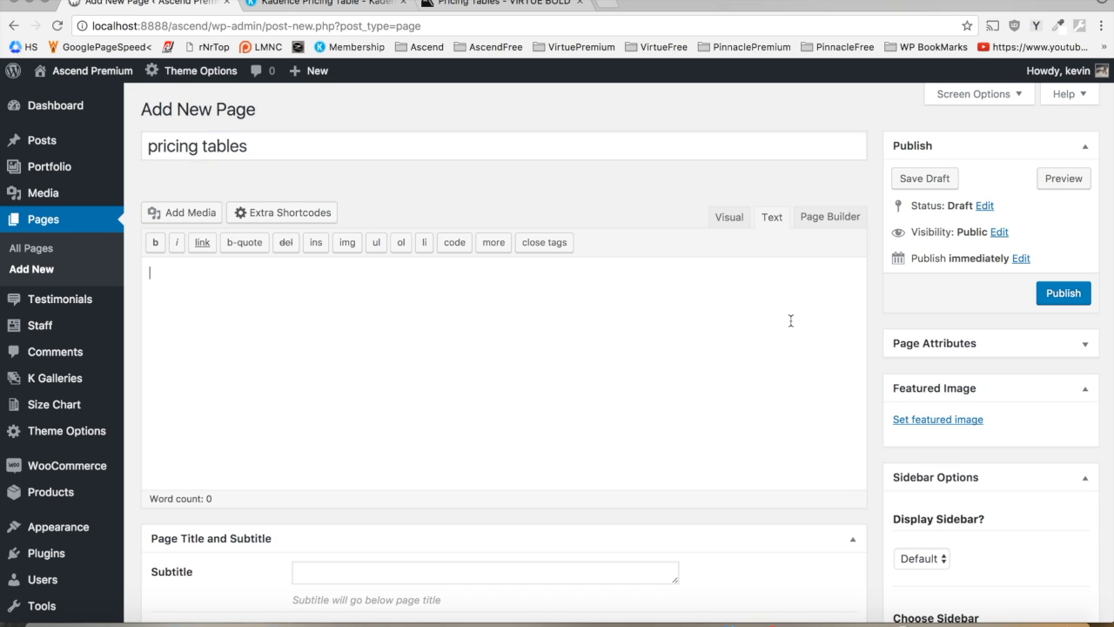
Paste the table shortcode into the page body and switch to Page Builder mode
right_click(791, 321)
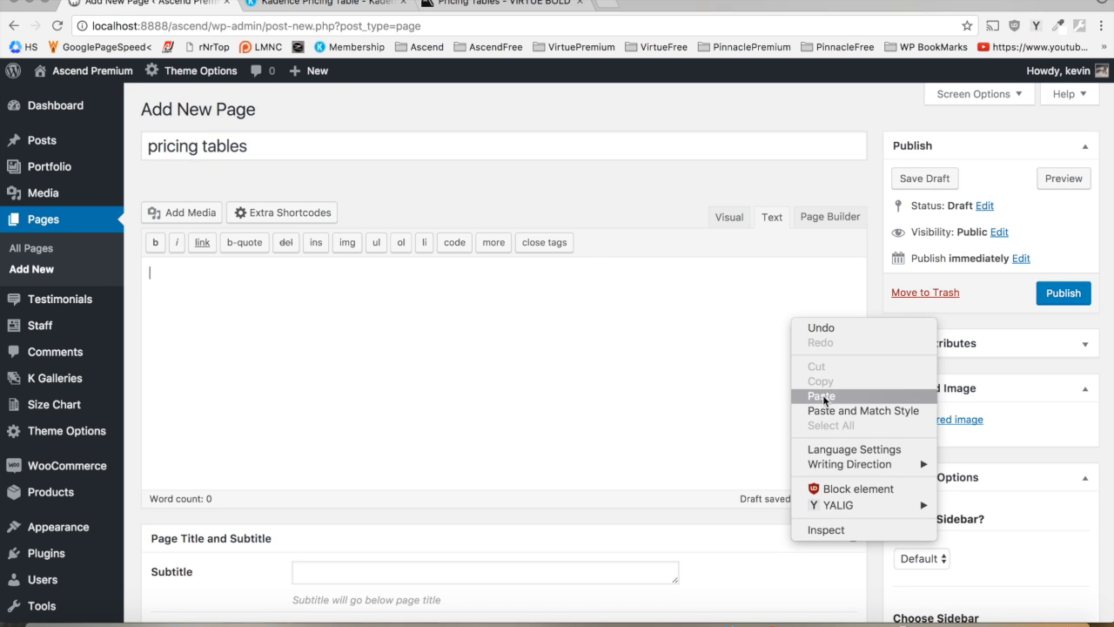
click(822, 395)
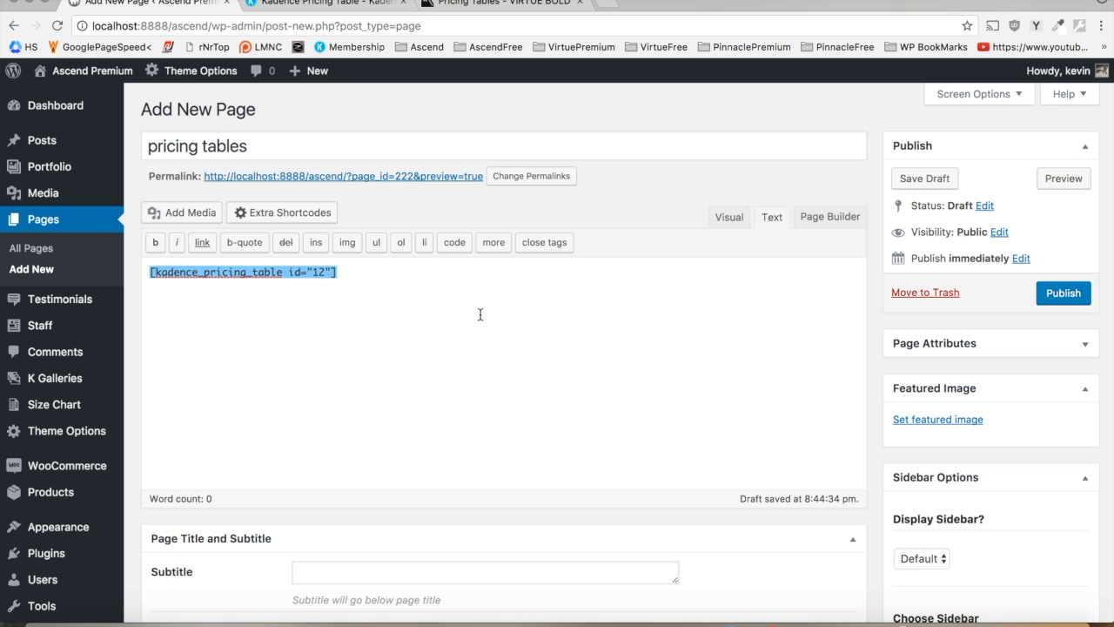
click(829, 216)
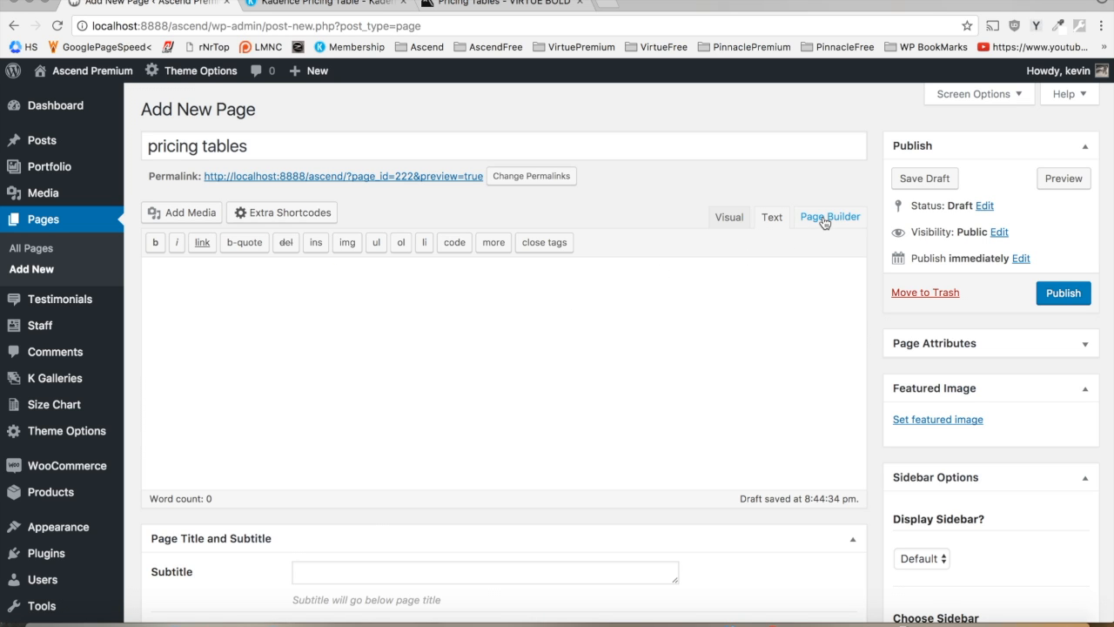
Add a Visual Editor widget to the page builder layout
click(829, 216)
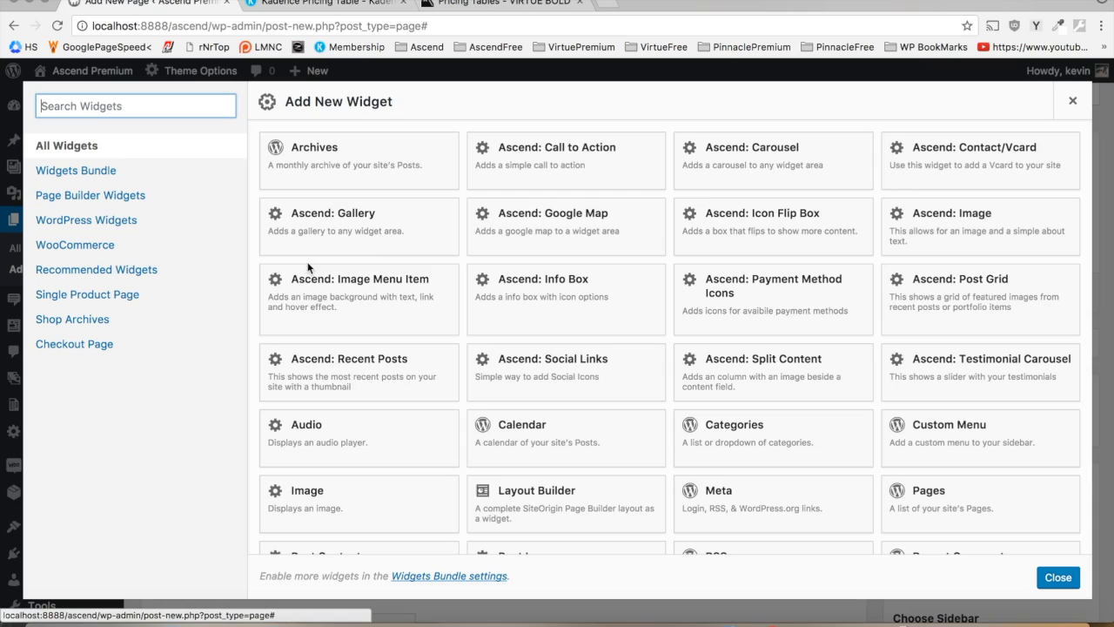
scroll(down, 3)
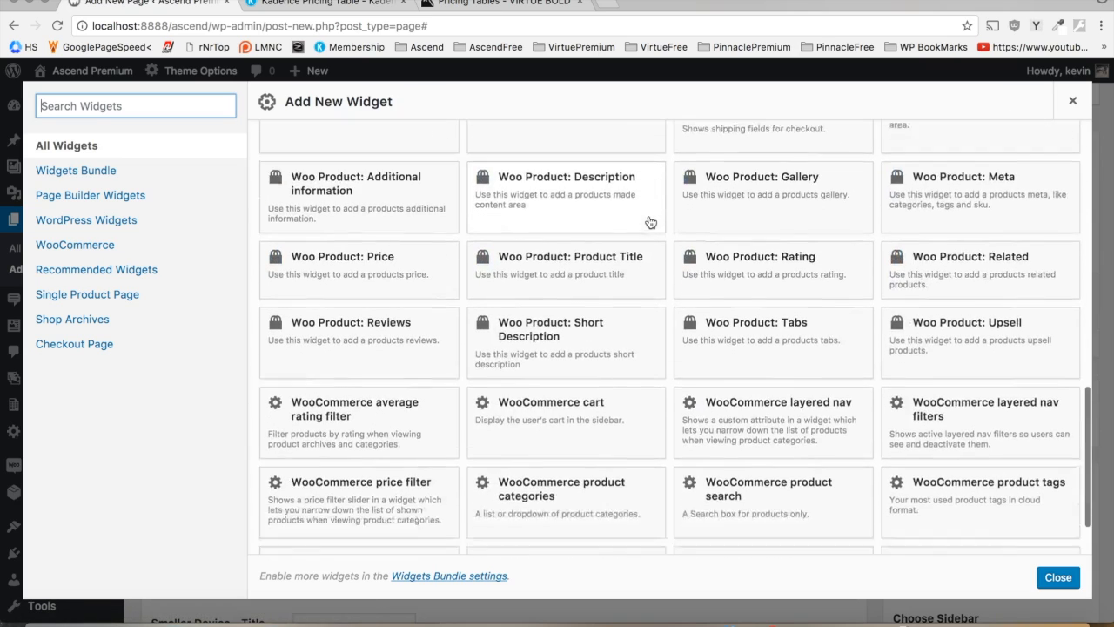
scroll(down, 3)
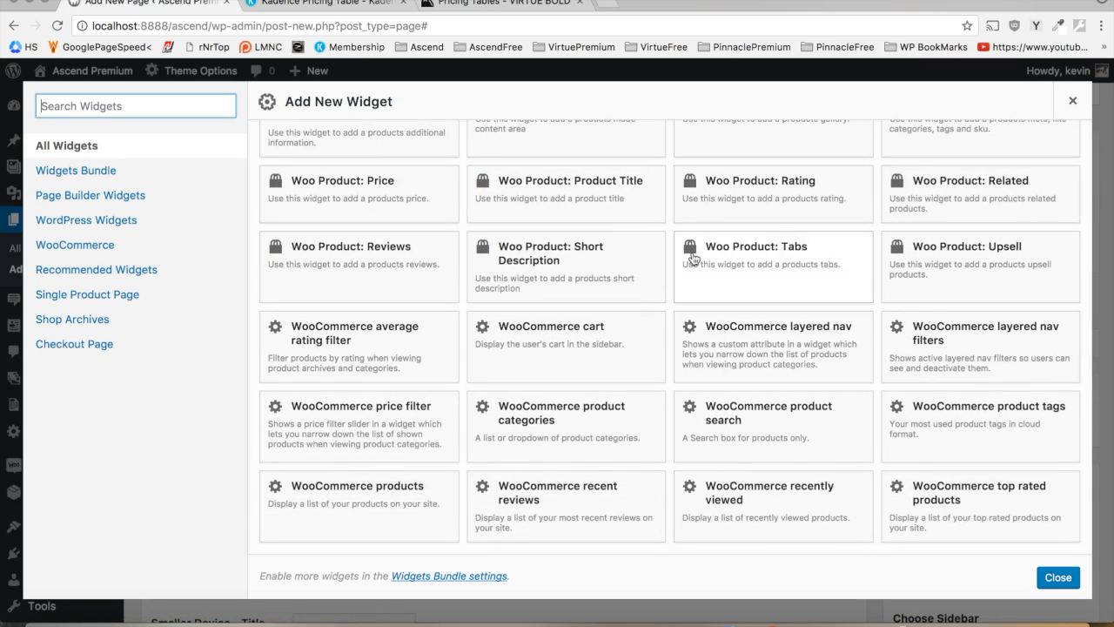
scroll(up, 3)
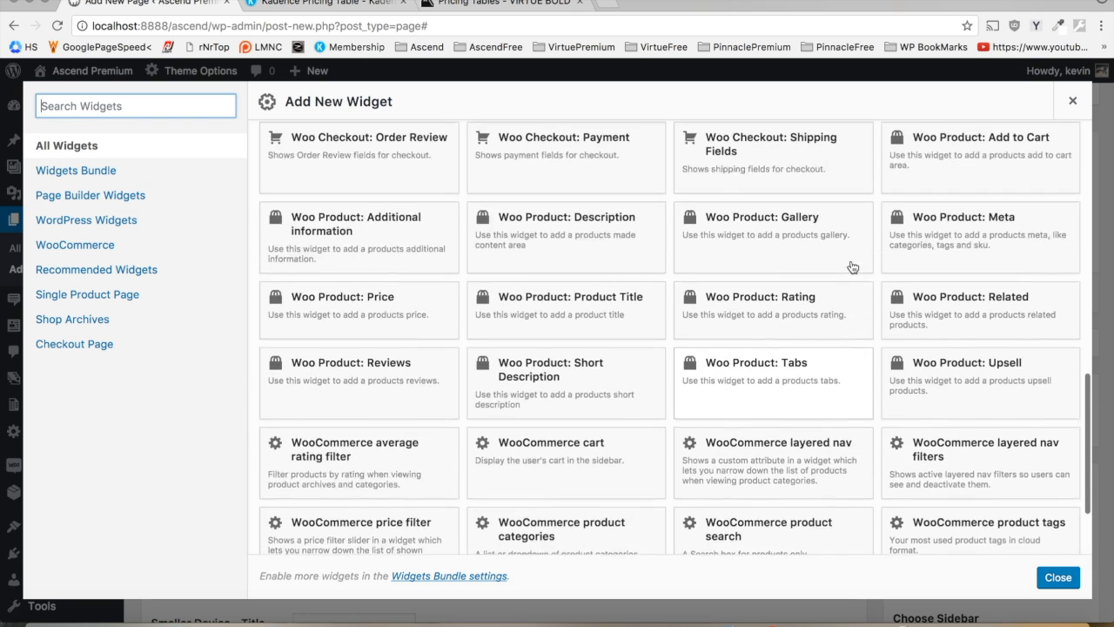
scroll(up, 3)
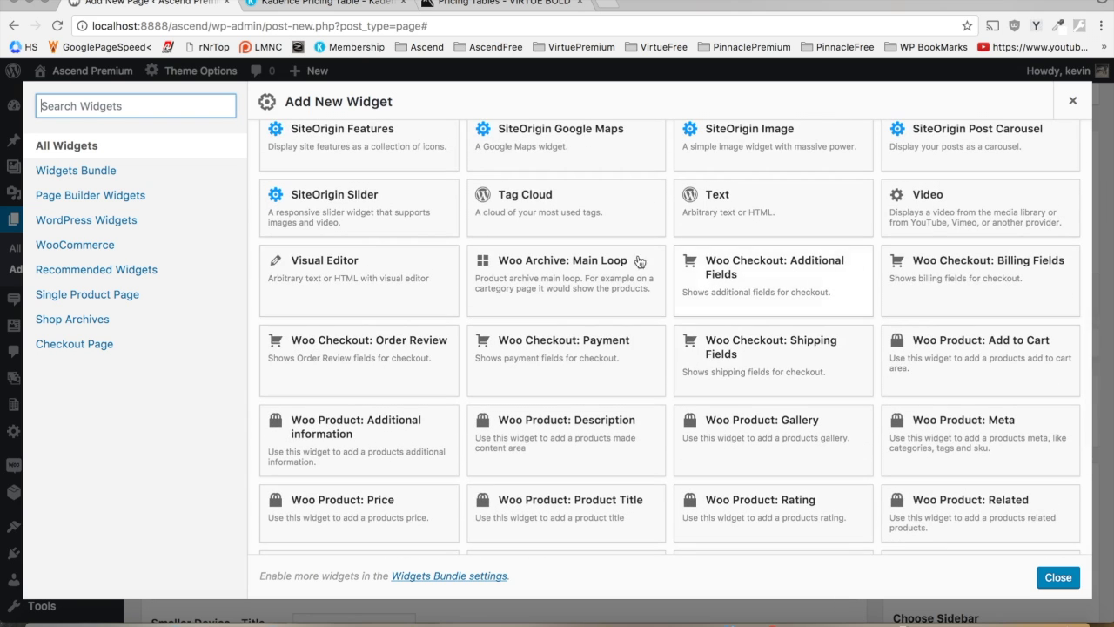
click(324, 270)
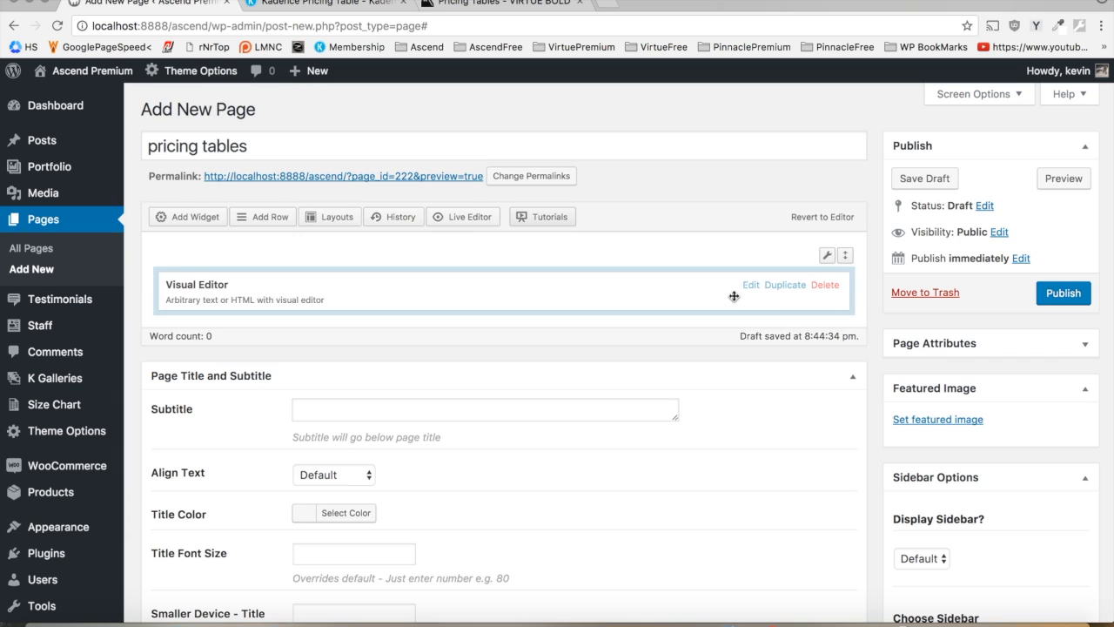
Fill the widget with the shortcode [kadence_pricing_table id="12"] and confirm it
click(751, 286)
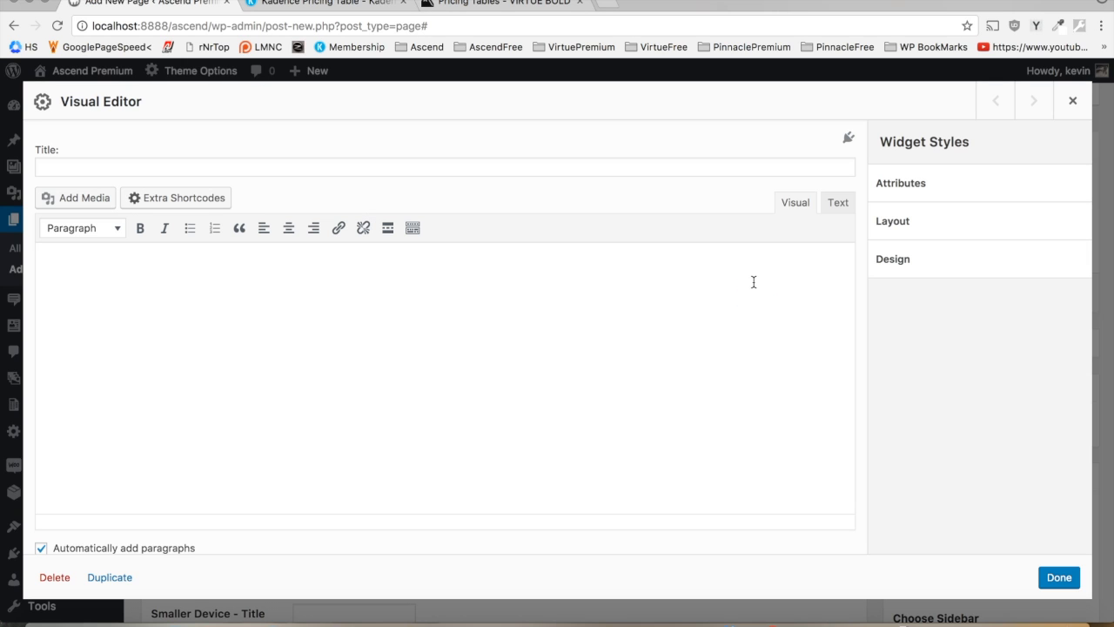
text([kadence_pricing_table id="12"])
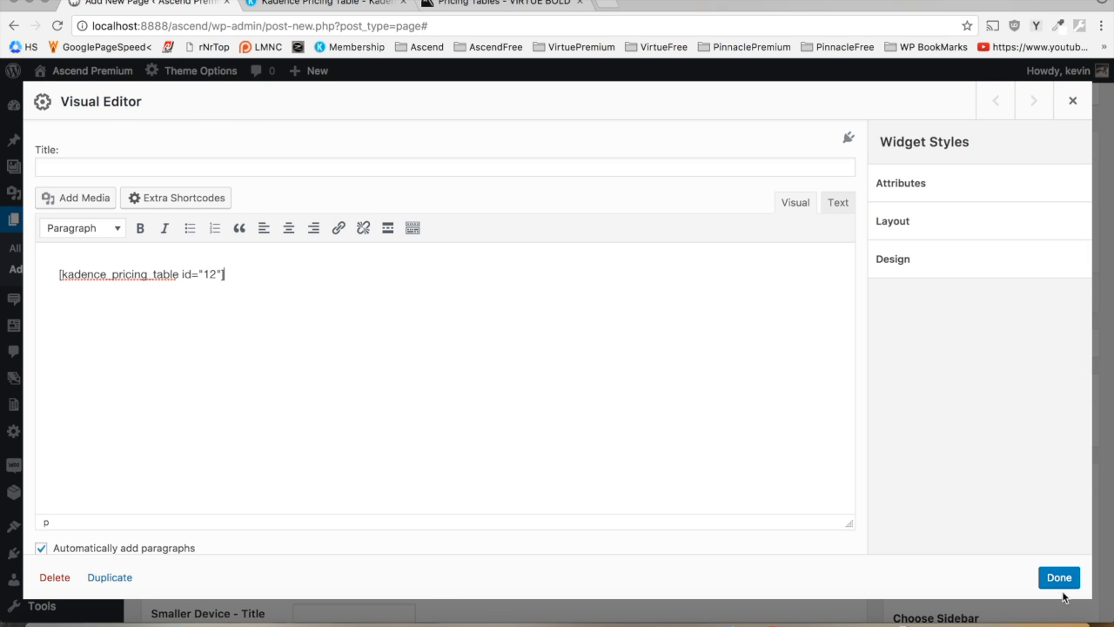
click(1059, 578)
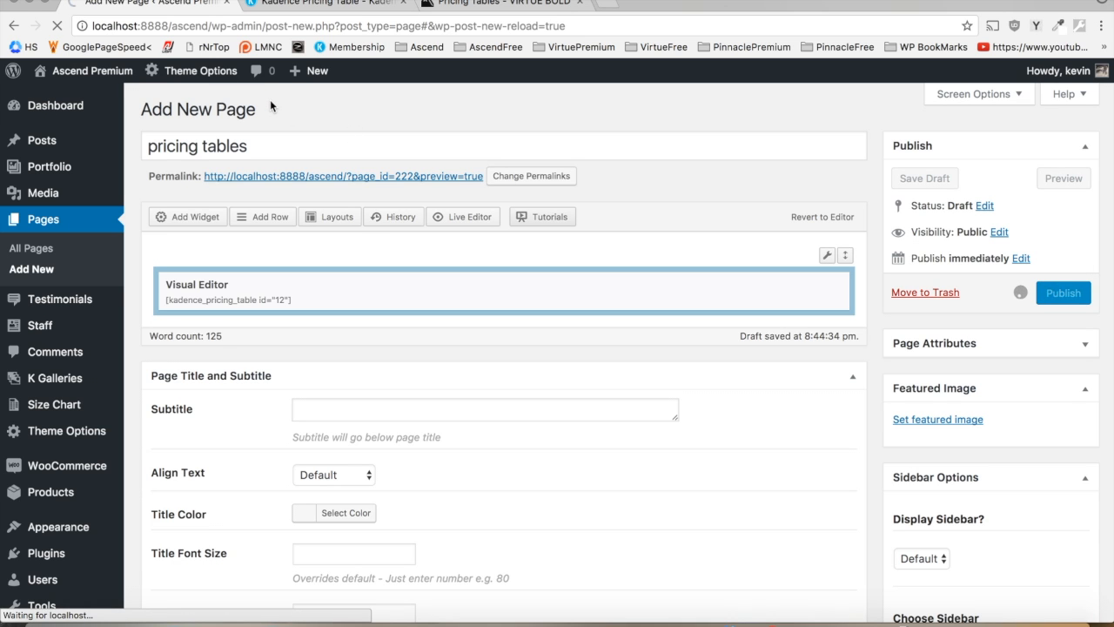
Publish the page and view the live Pro, Advanced and Enterprise plan columns
click(1062, 293)
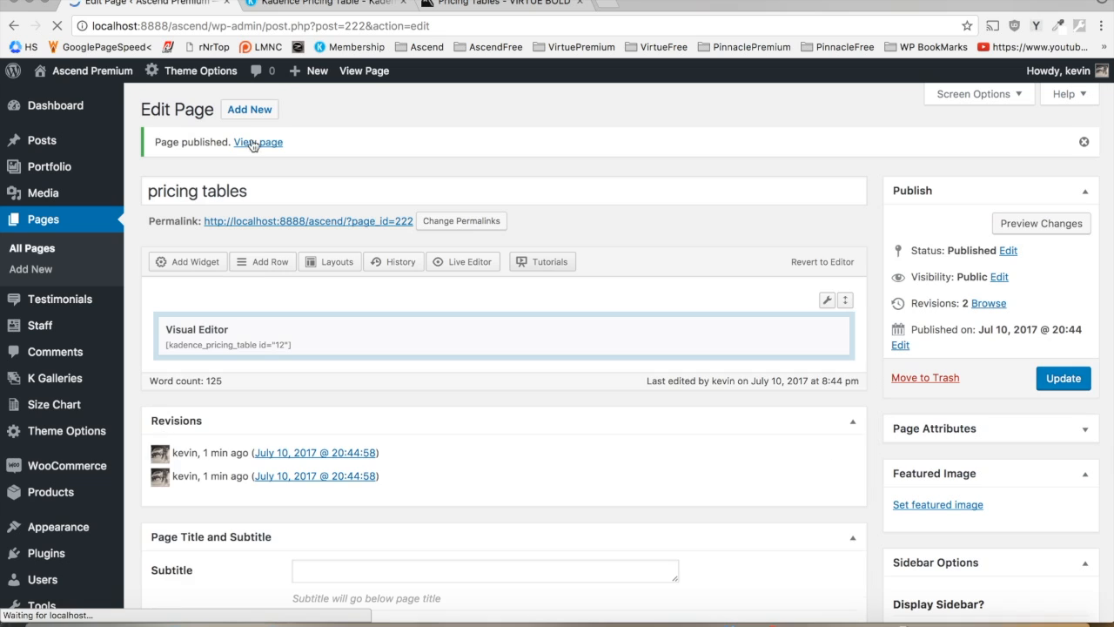
click(257, 142)
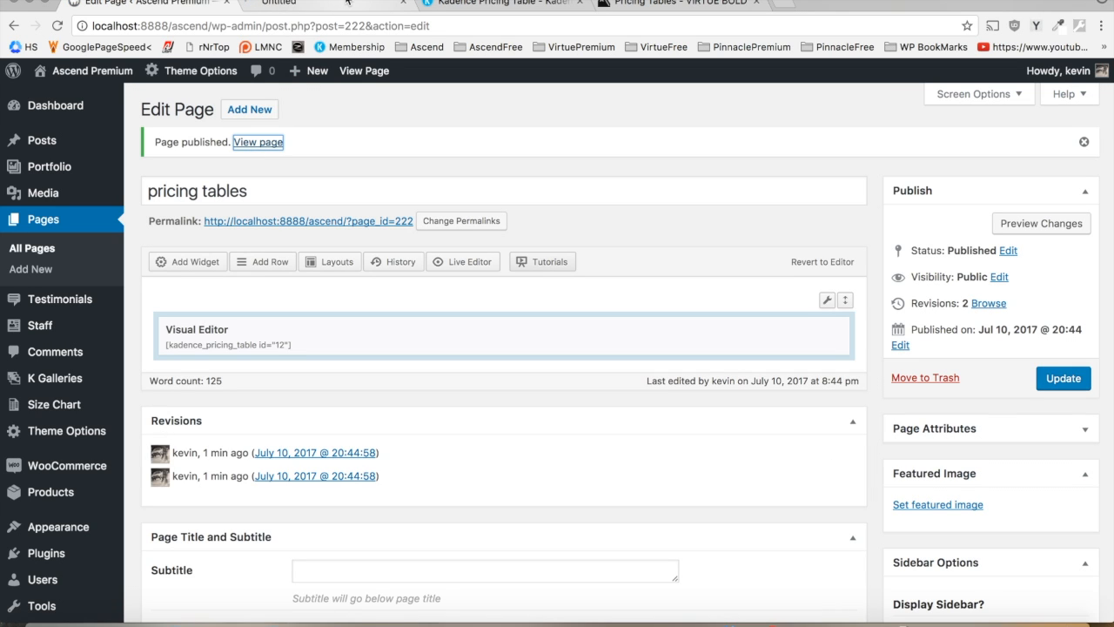
click(257, 142)
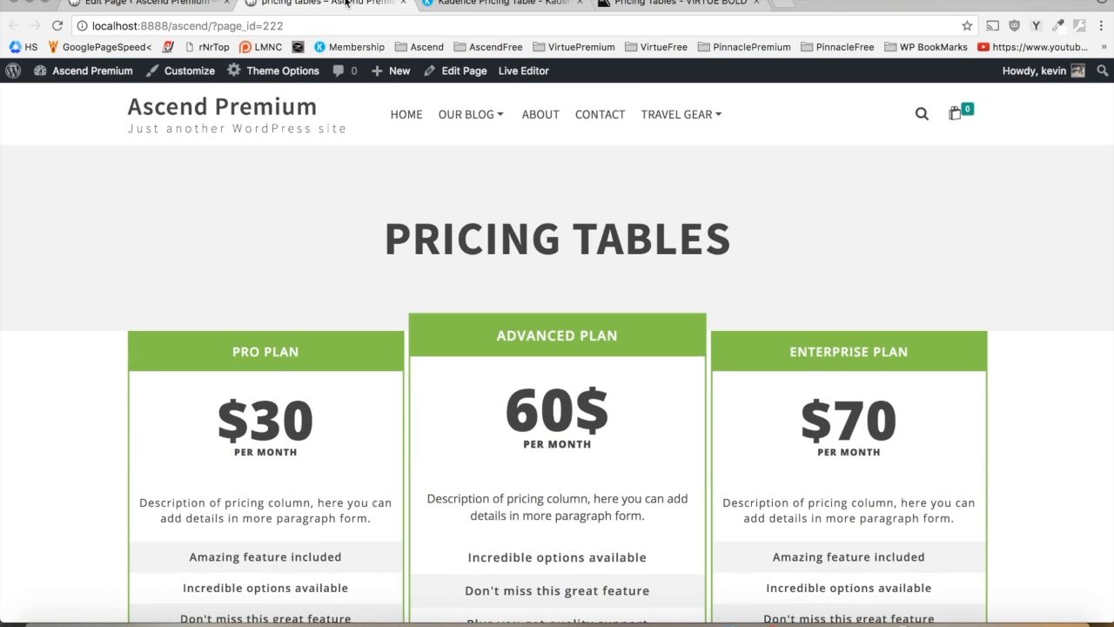
scroll(down, 3)
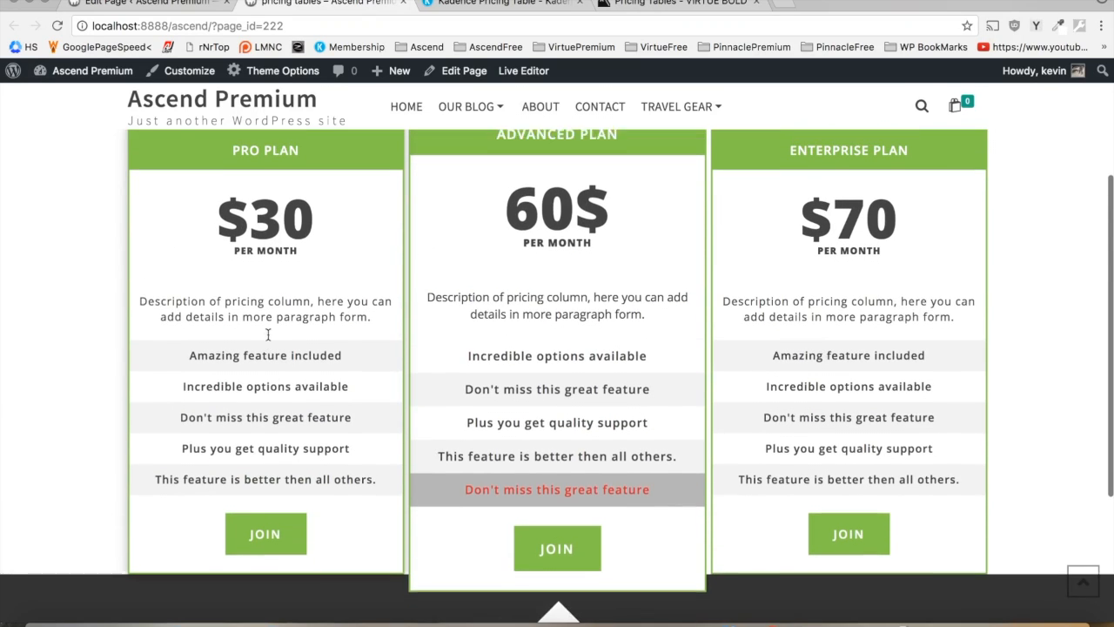
scroll(down, 3)
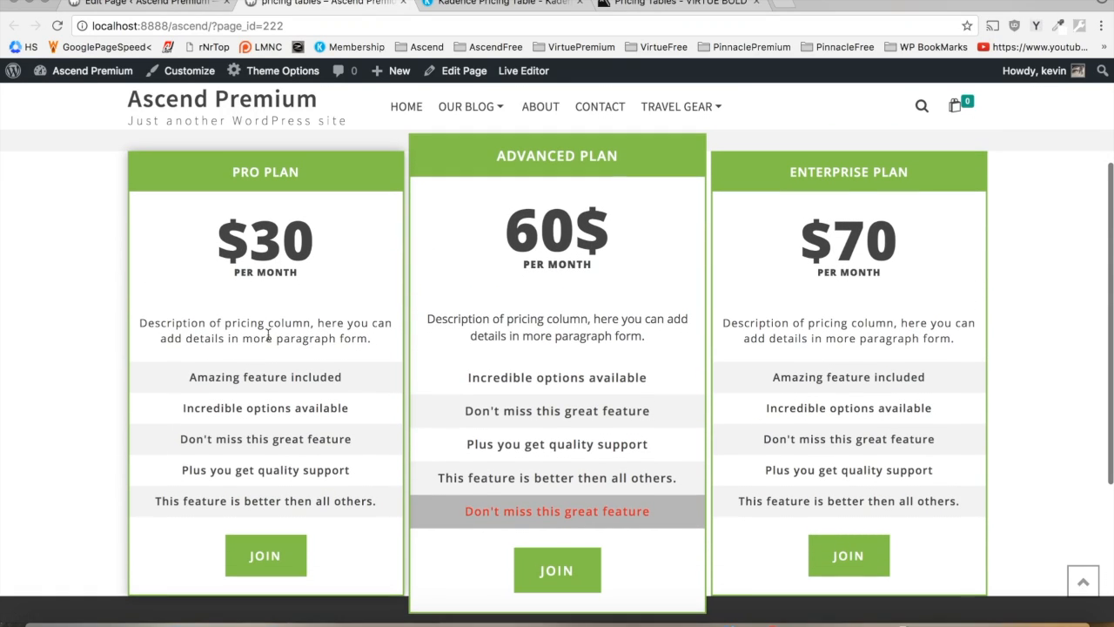